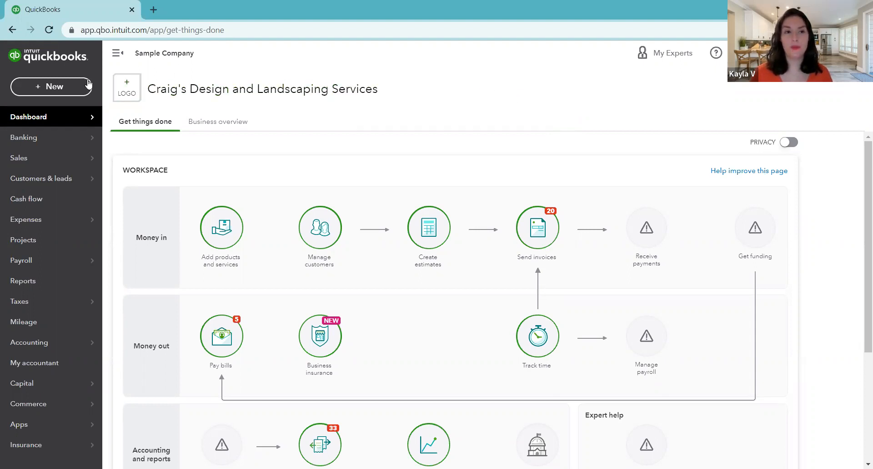
- Bring up the + New create list of transaction types over the dashboard
click(51, 87)
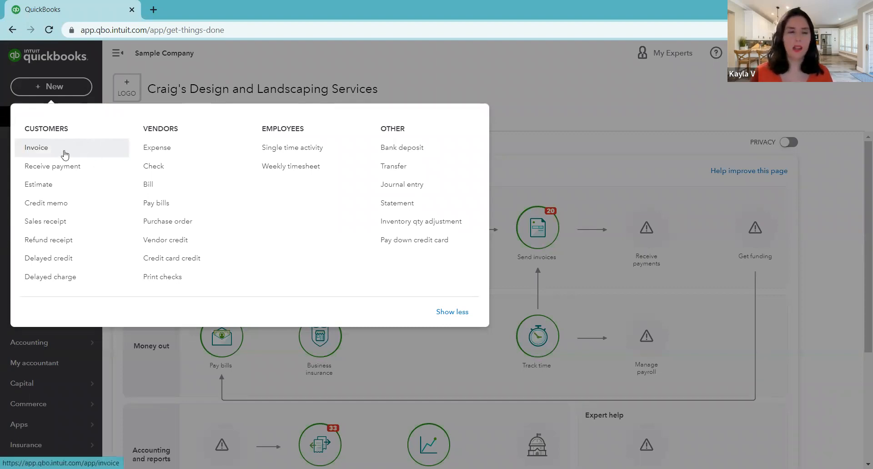
click(51, 87)
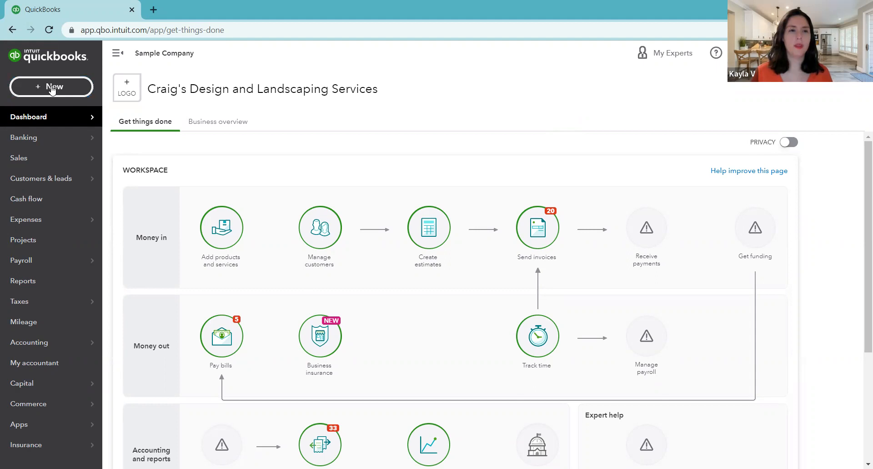
click(51, 87)
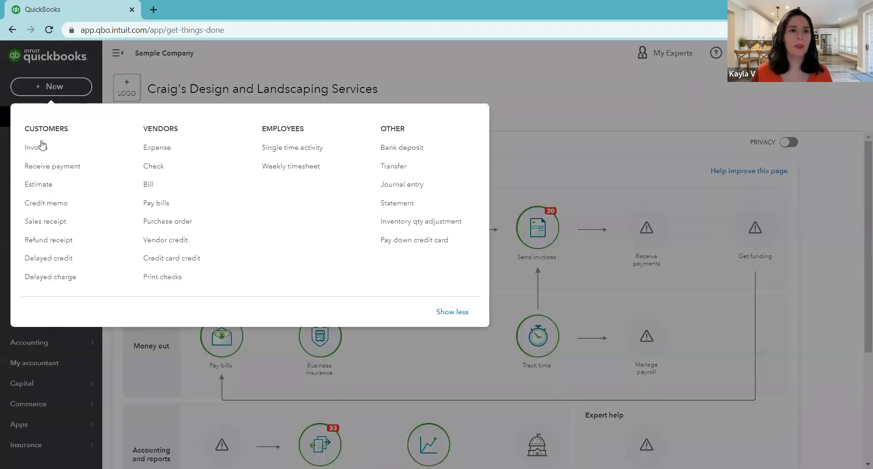
mouse_move(48, 138)
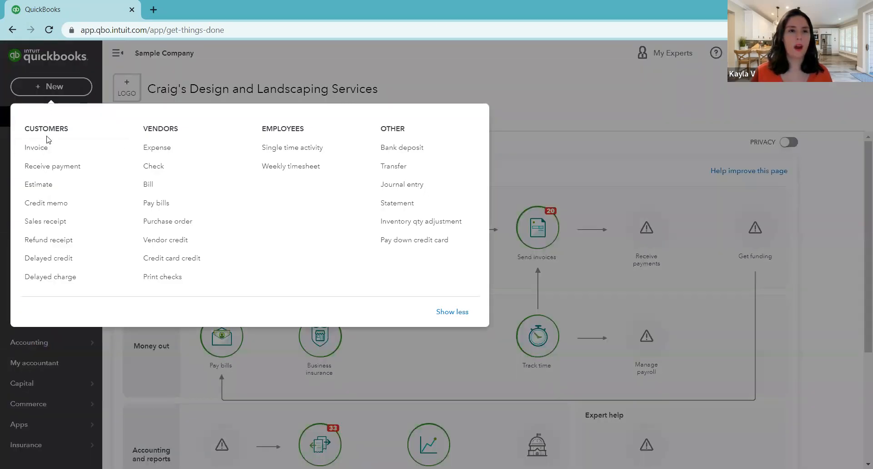
mouse_move(56, 149)
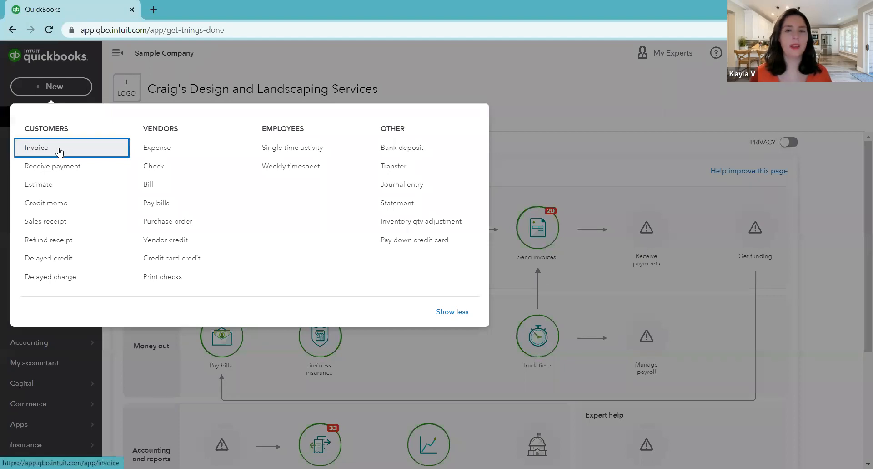
- Start a new invoice and choose Diego Rodriguez as the customer, filling in his details
click(35, 148)
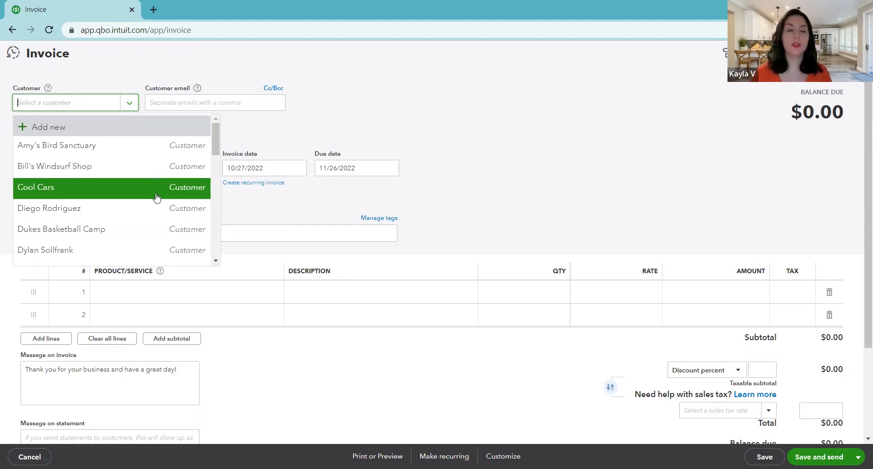
mouse_move(419, 162)
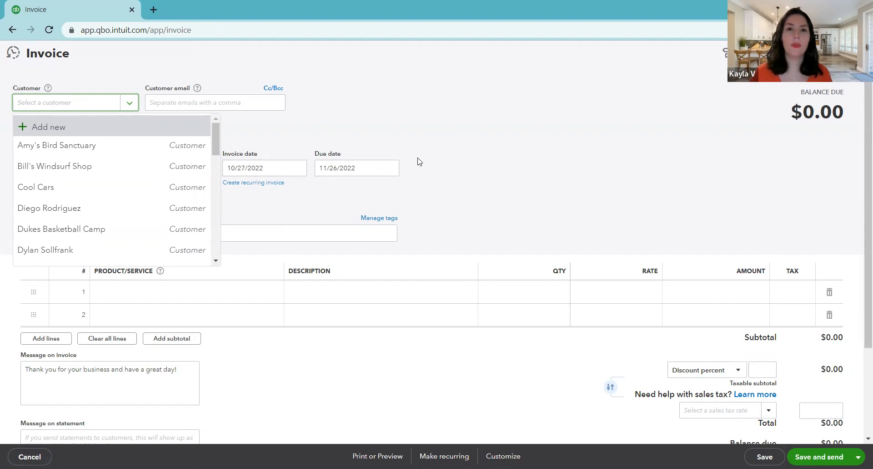
mouse_move(413, 162)
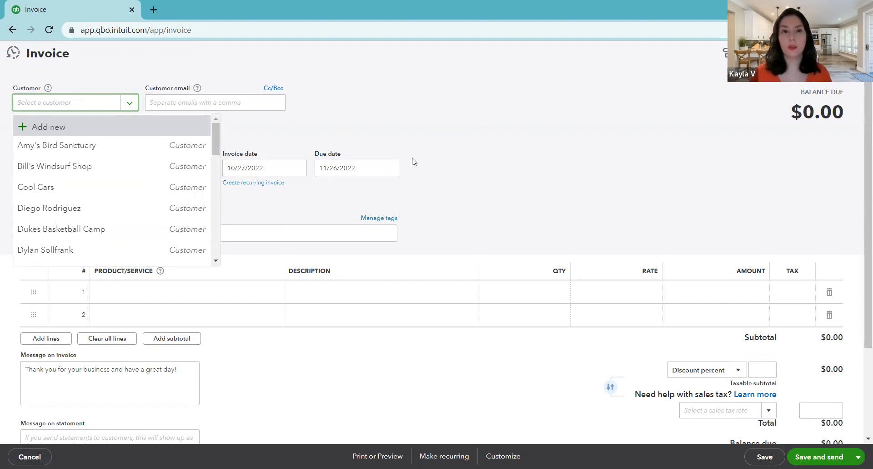
mouse_move(424, 171)
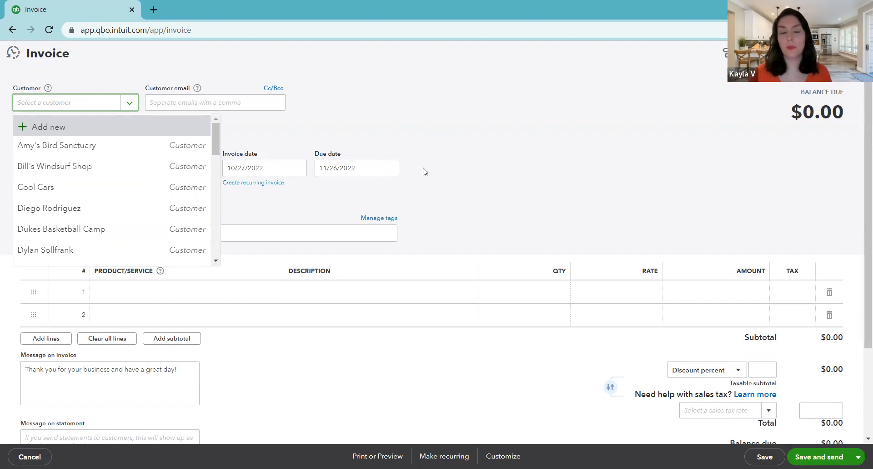
mouse_move(114, 143)
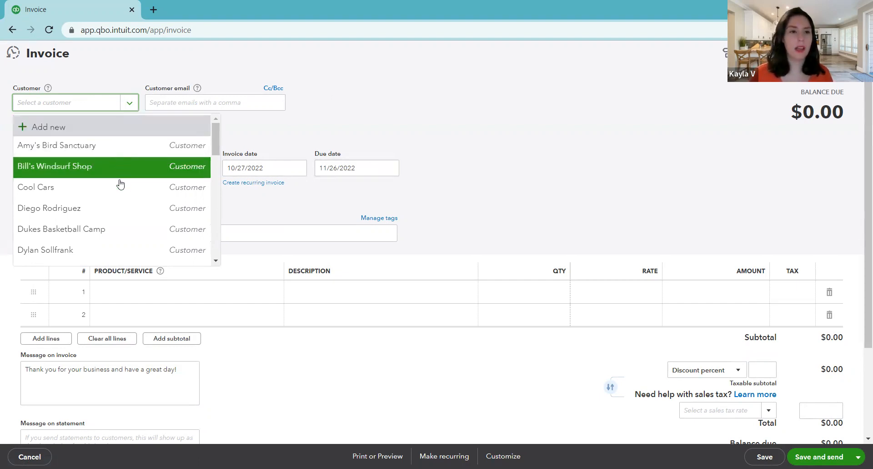
mouse_move(89, 206)
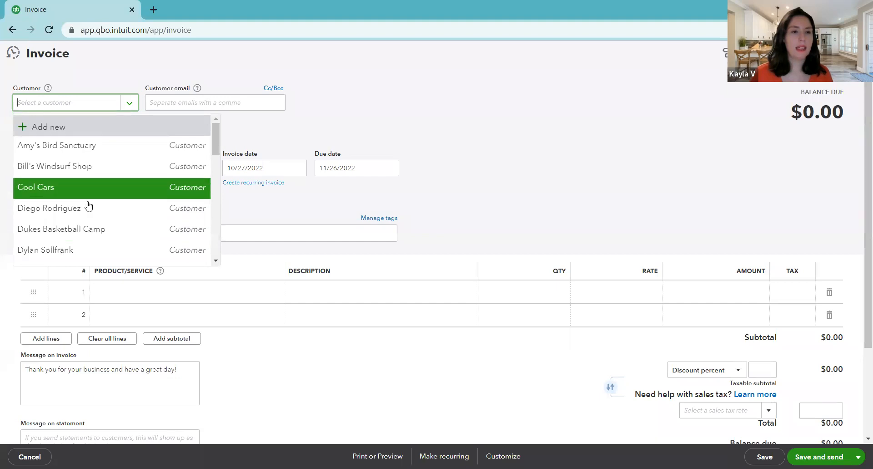
click(49, 208)
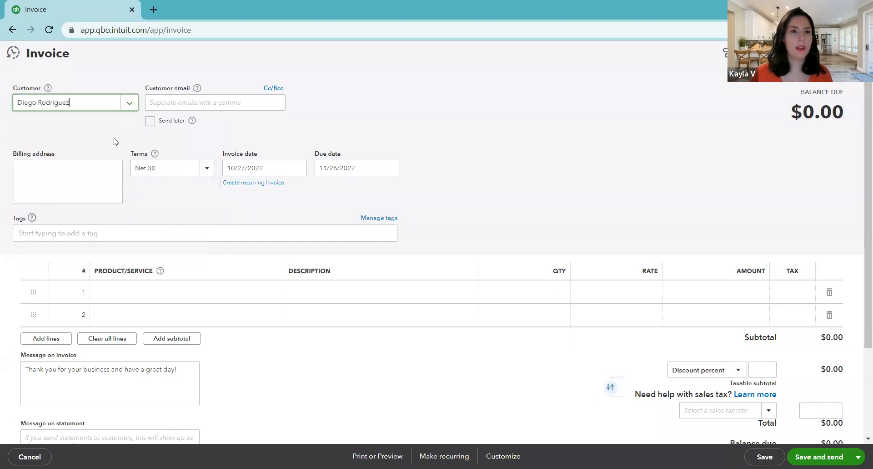
click(68, 103)
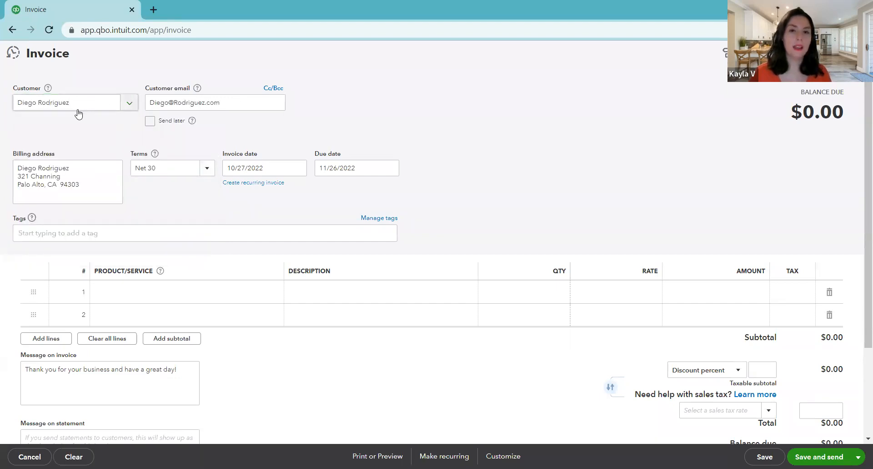
mouse_move(173, 112)
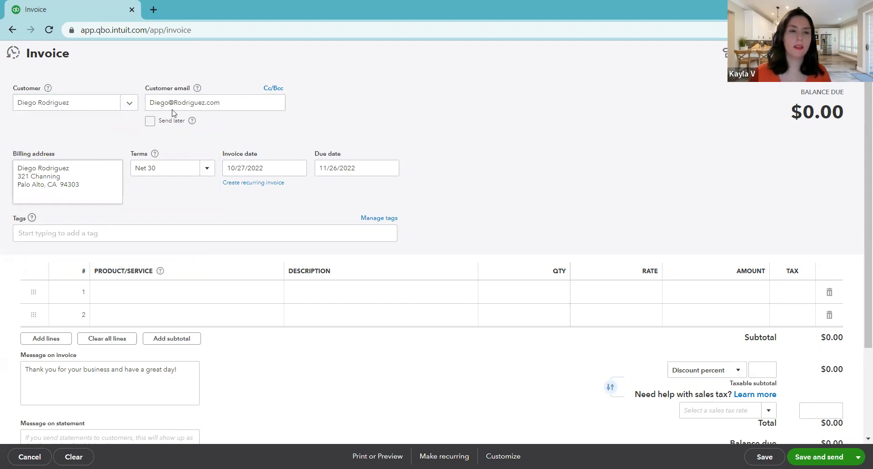
mouse_move(191, 181)
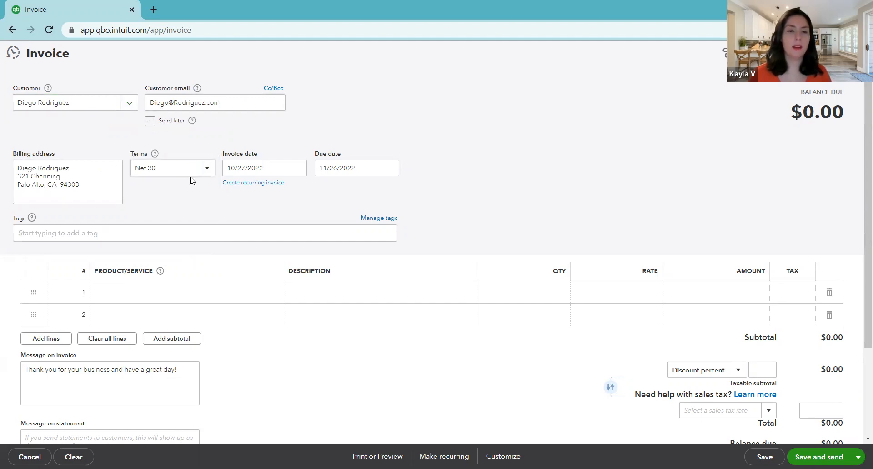
mouse_move(274, 269)
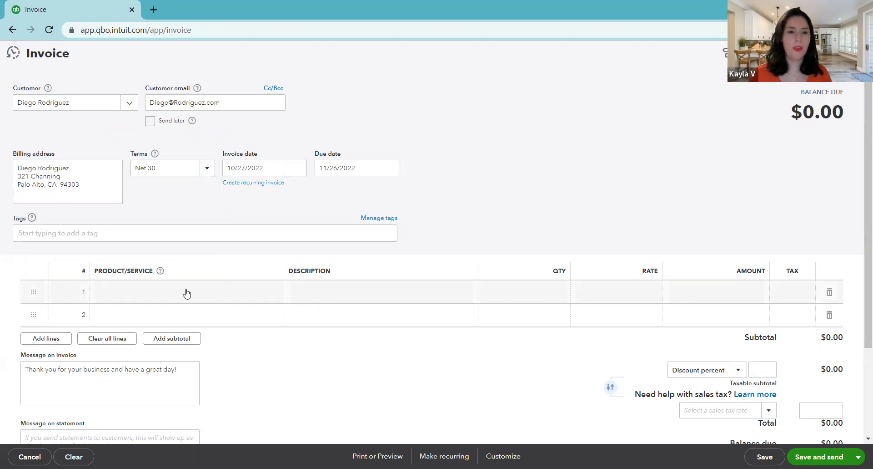
- Add a Design:Design Custom Design line with amount 800, making $800.00 due
click(188, 292)
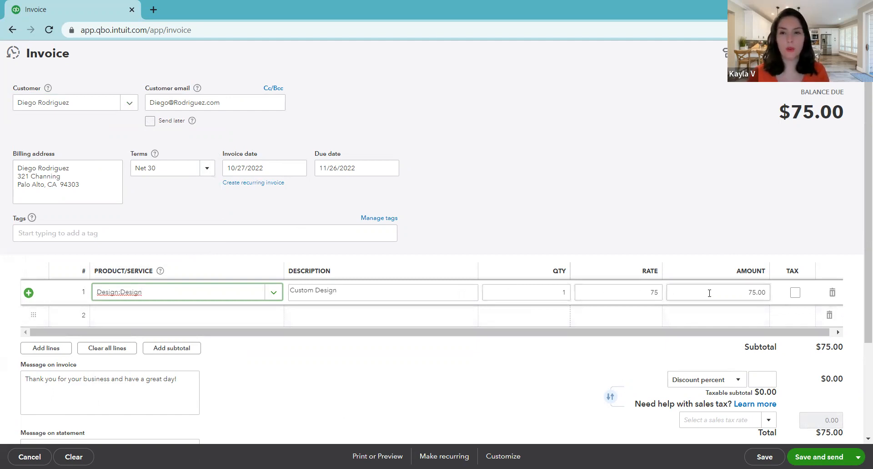
mouse_move(680, 310)
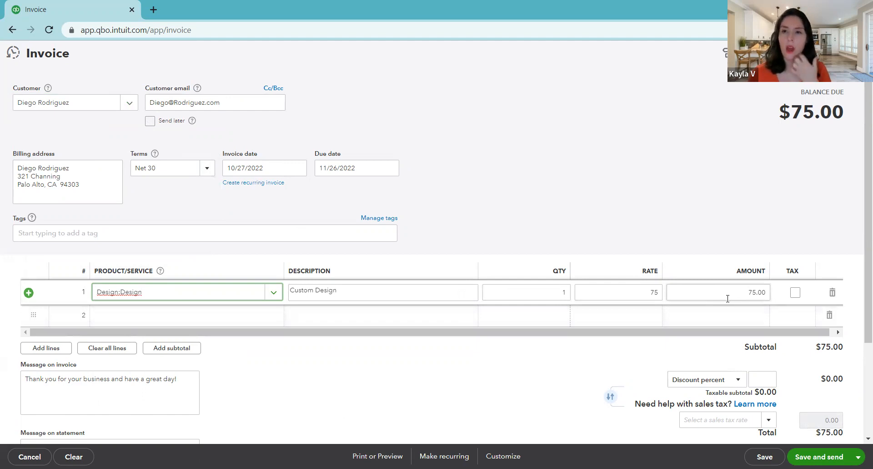
click(718, 292)
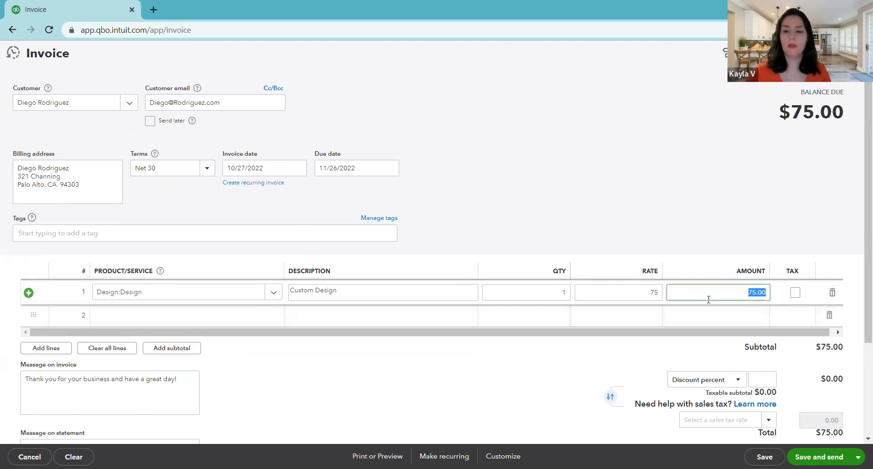
text(800)
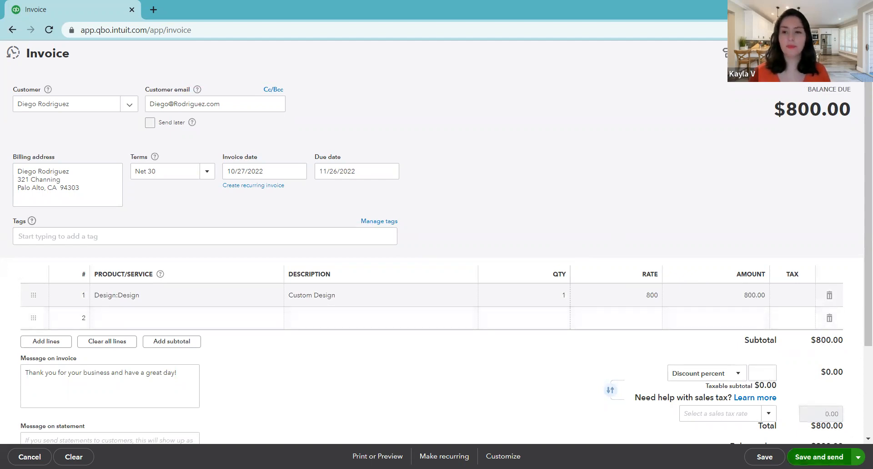
- Save and close the $800 invoice as invoice 1038, returning to the dashboard
click(861, 456)
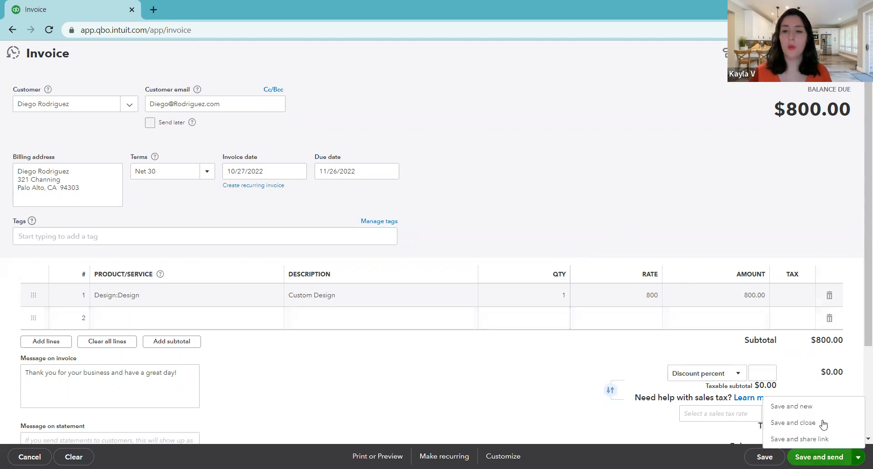
mouse_move(804, 423)
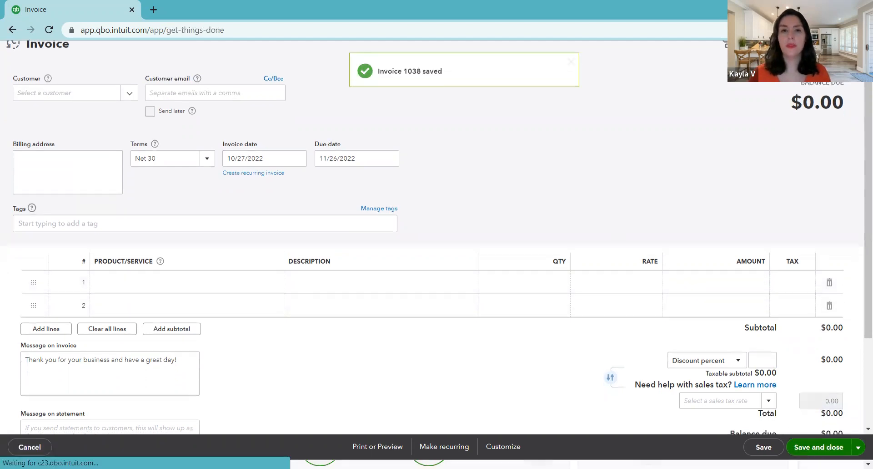
click(818, 446)
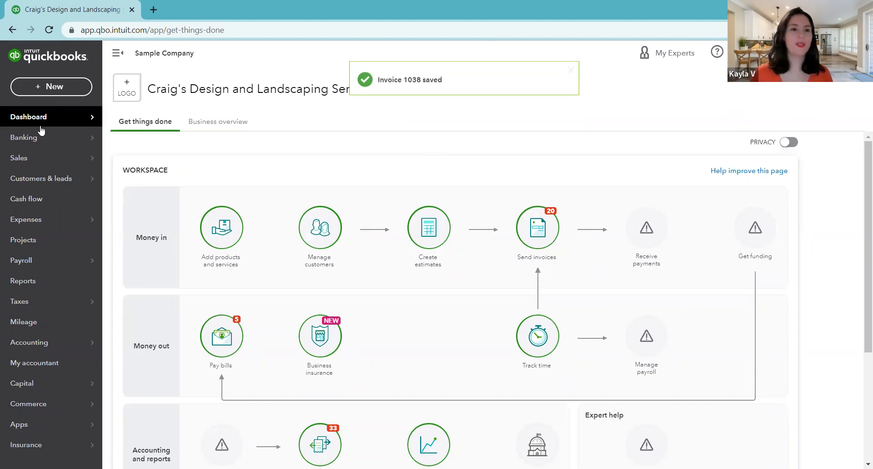
- Go to Sales > All Sales, where invoice 1038 for Diego Rodriguez shows Open
click(18, 157)
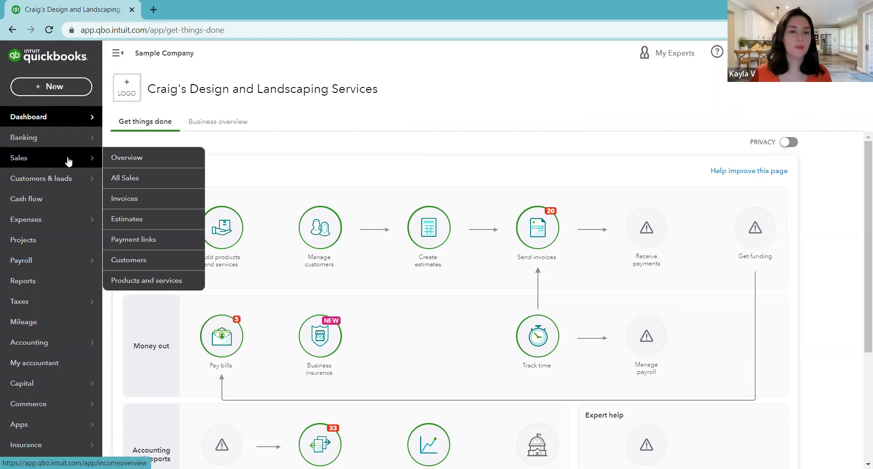
mouse_move(152, 192)
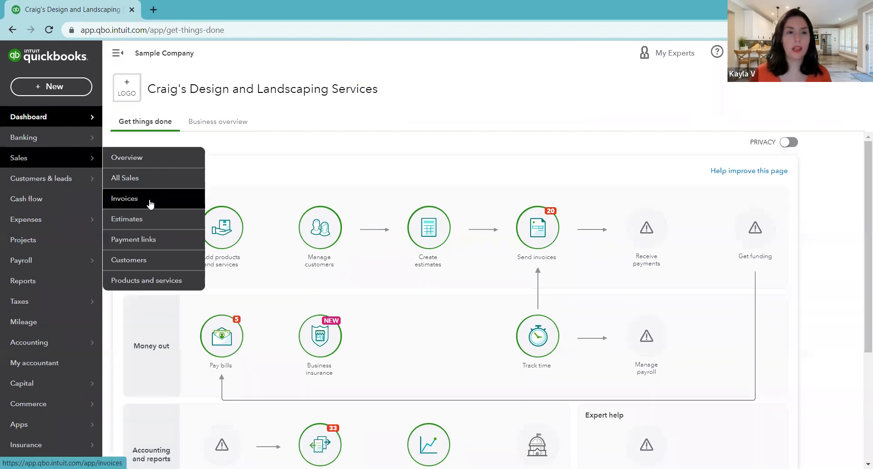
mouse_move(146, 182)
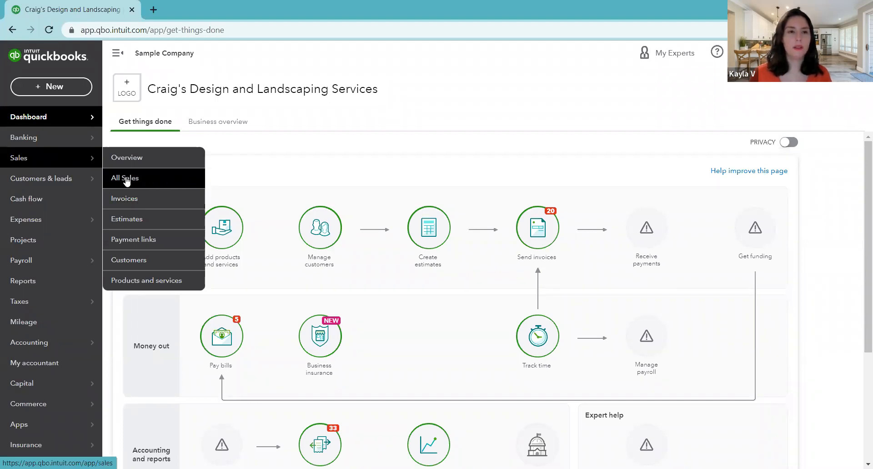
click(125, 178)
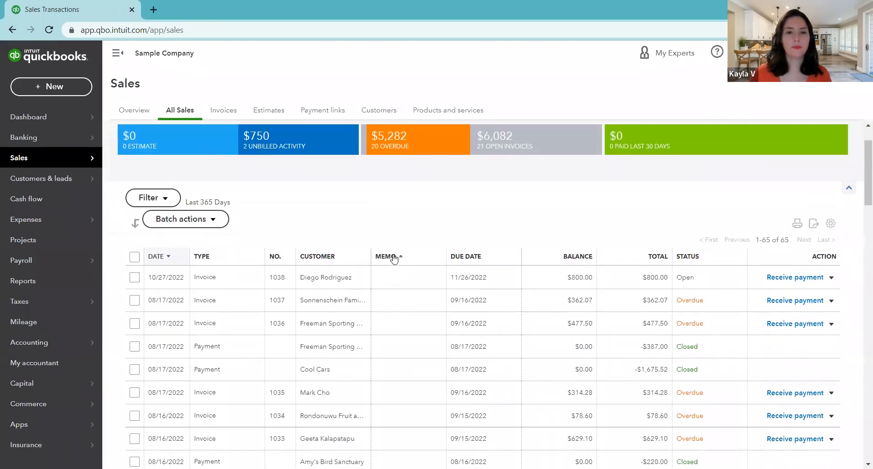
mouse_move(165, 280)
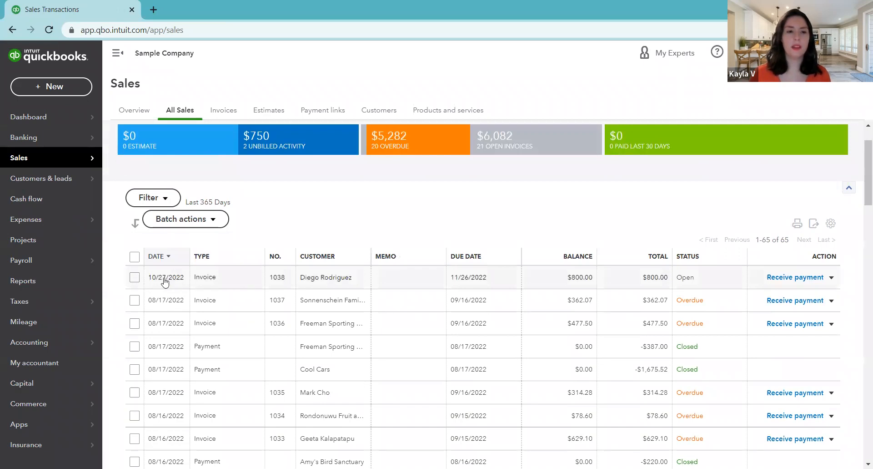
mouse_move(160, 282)
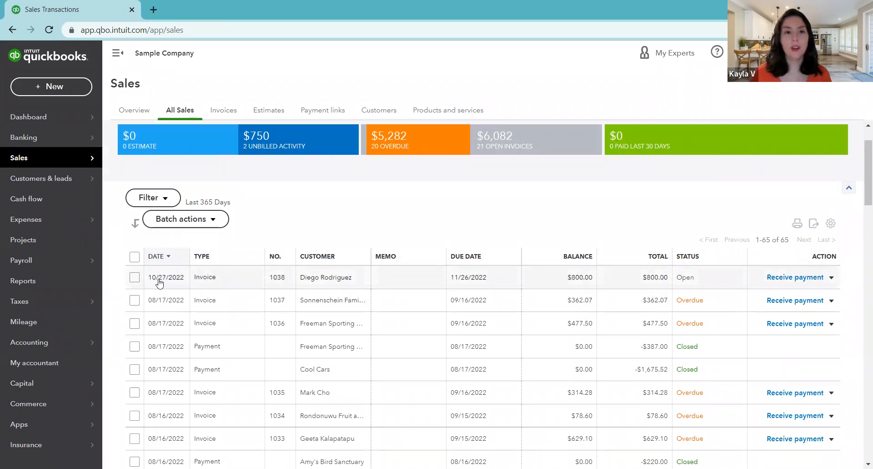
mouse_move(441, 282)
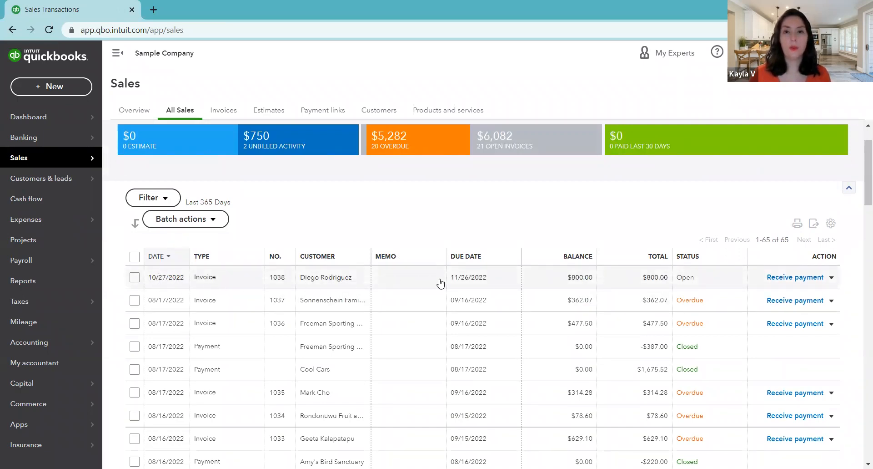
mouse_move(408, 291)
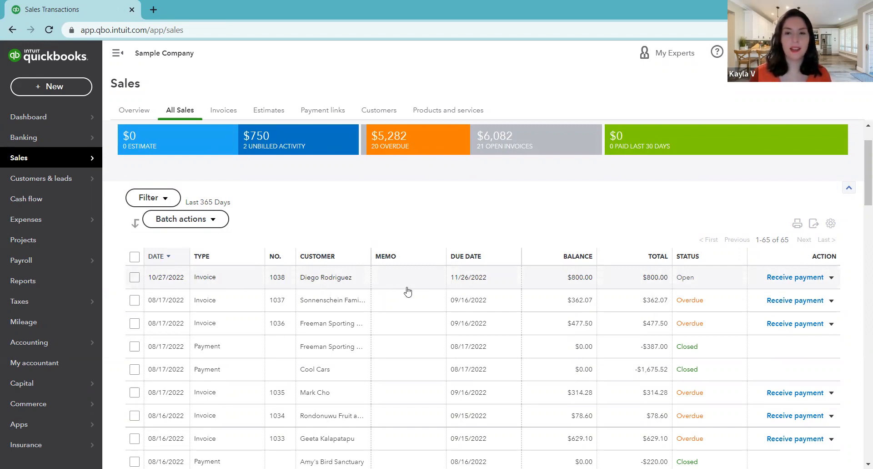
mouse_move(380, 278)
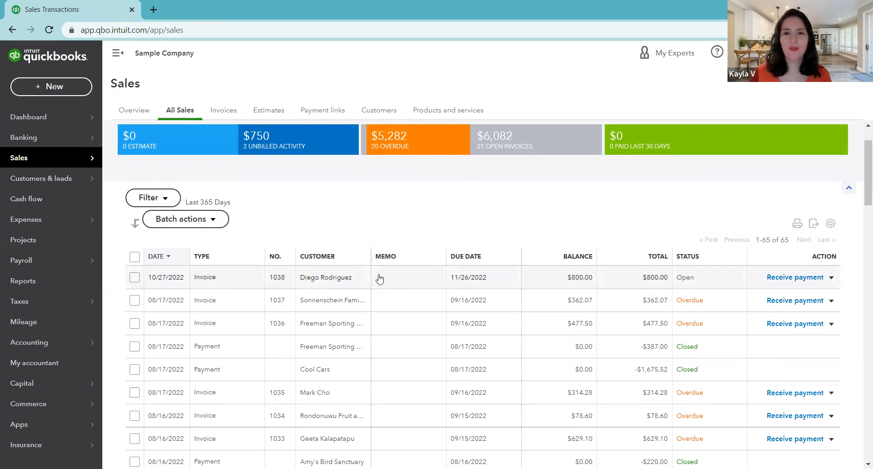
mouse_move(680, 275)
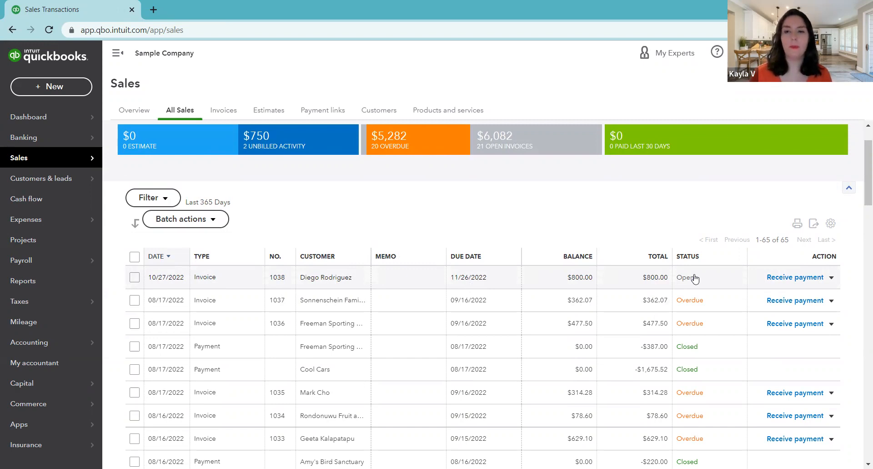
mouse_move(797, 278)
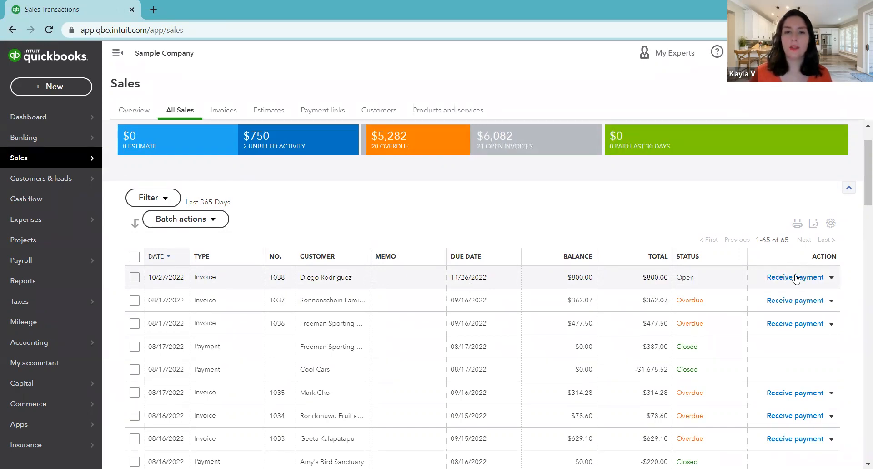
- Choose Receive payment for Diego Rodriguez's open $800 invoice 1038
click(795, 277)
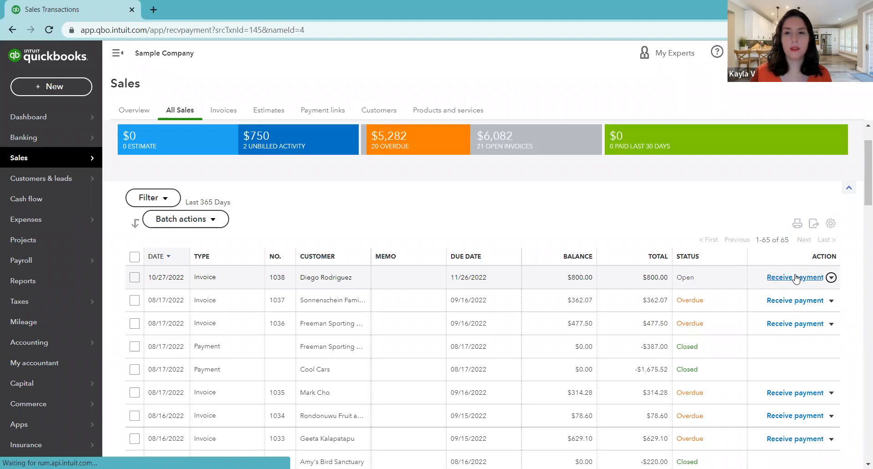
click(796, 278)
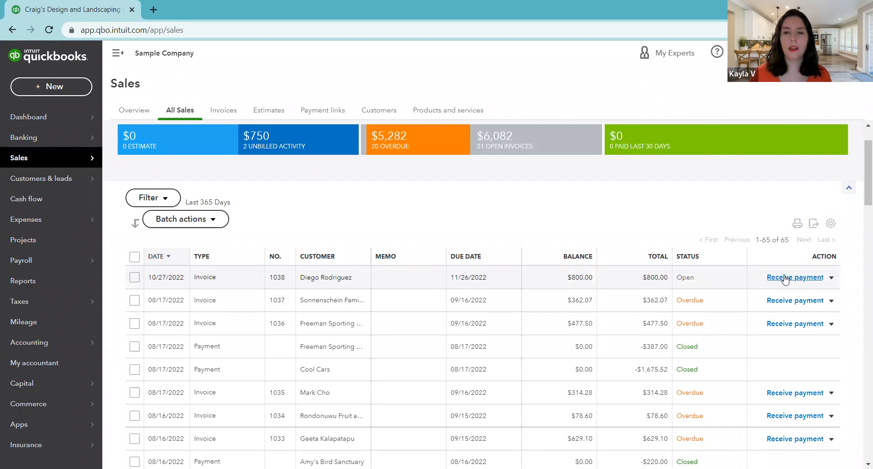
- Bring up the Receive Payment form with invoice 1038 ticked for $800.00
click(795, 278)
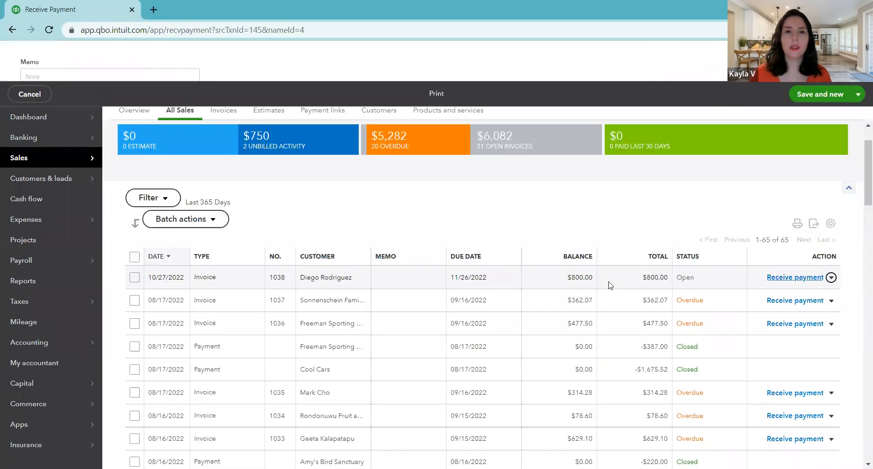
click(795, 277)
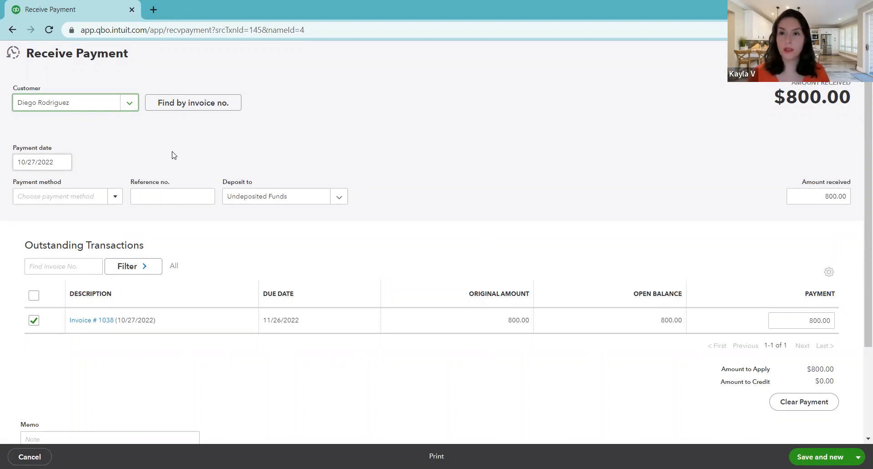
mouse_move(122, 105)
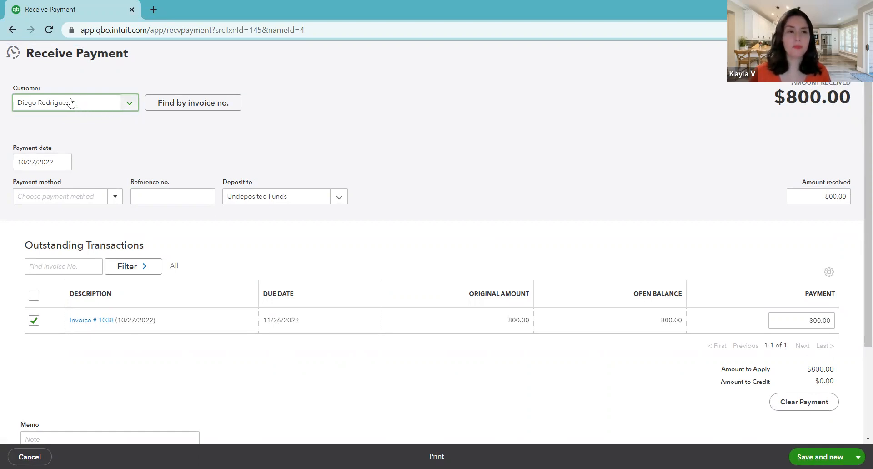
mouse_move(95, 123)
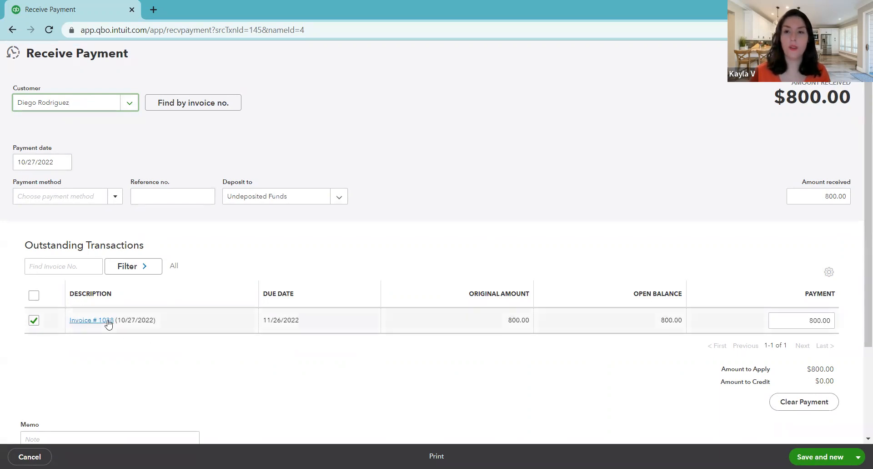
mouse_move(109, 323)
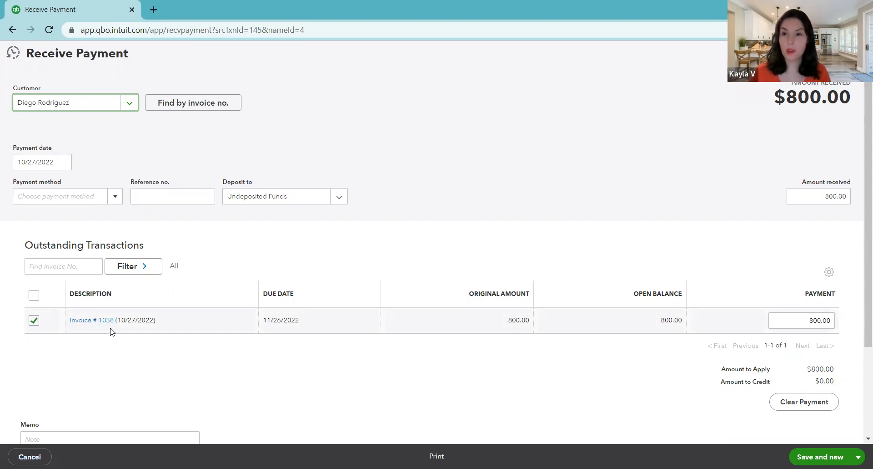
mouse_move(99, 326)
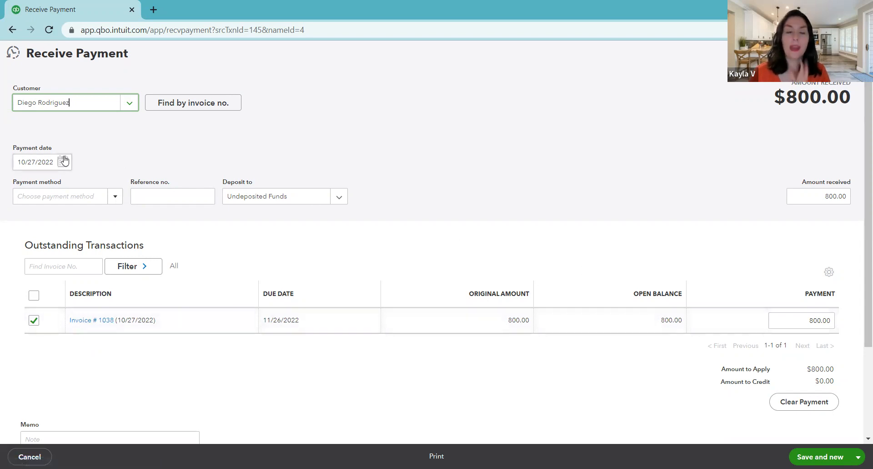
- Date the payment 11/02/2022 as a Check with reference number 167
click(64, 162)
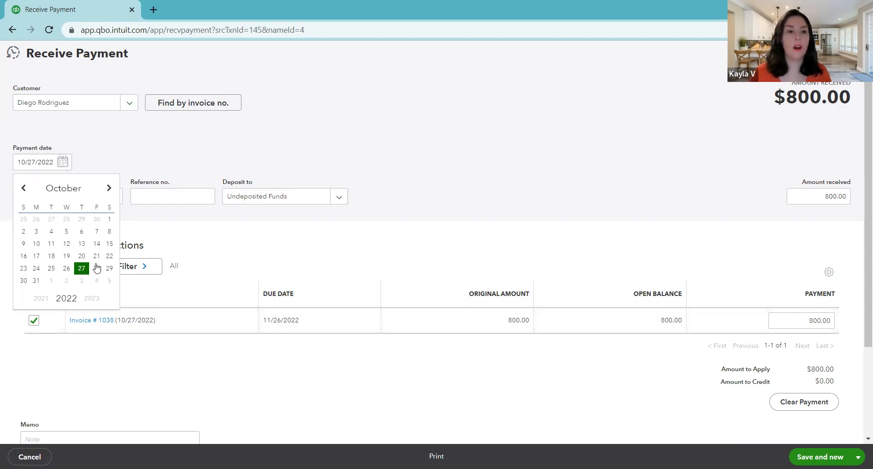
click(108, 188)
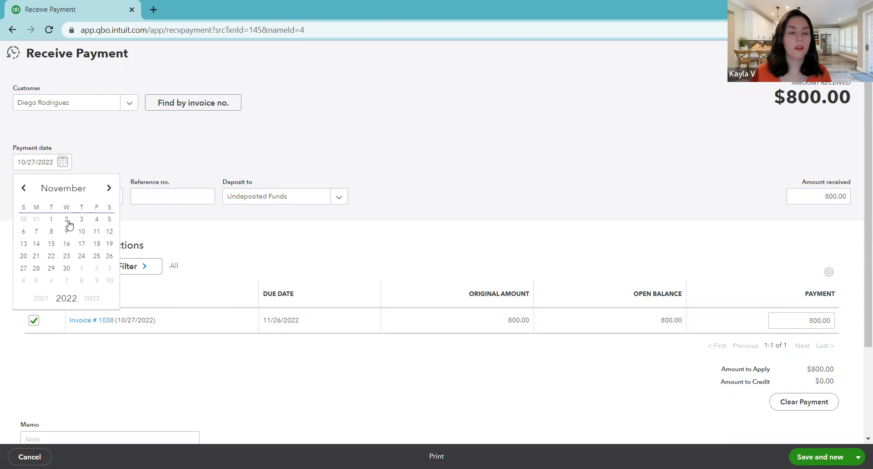
click(66, 220)
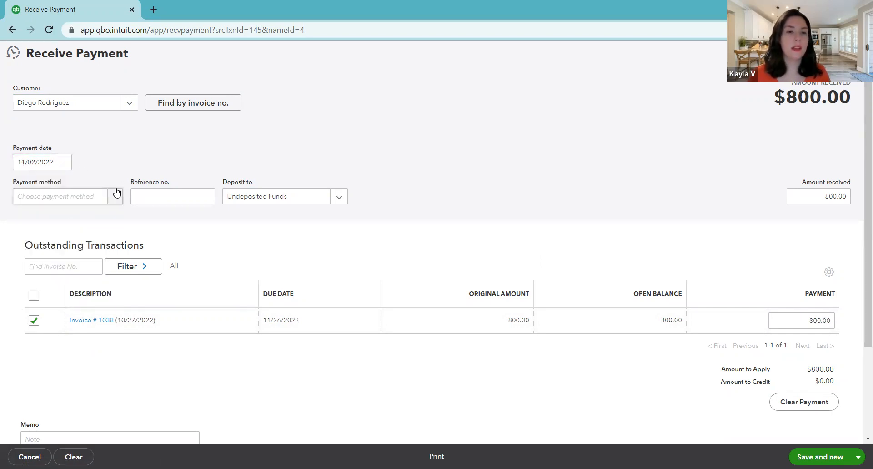
click(173, 197)
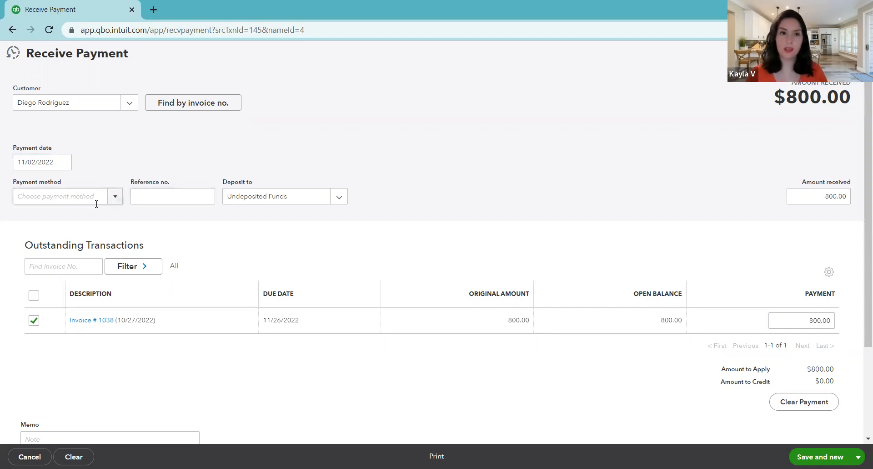
mouse_move(114, 199)
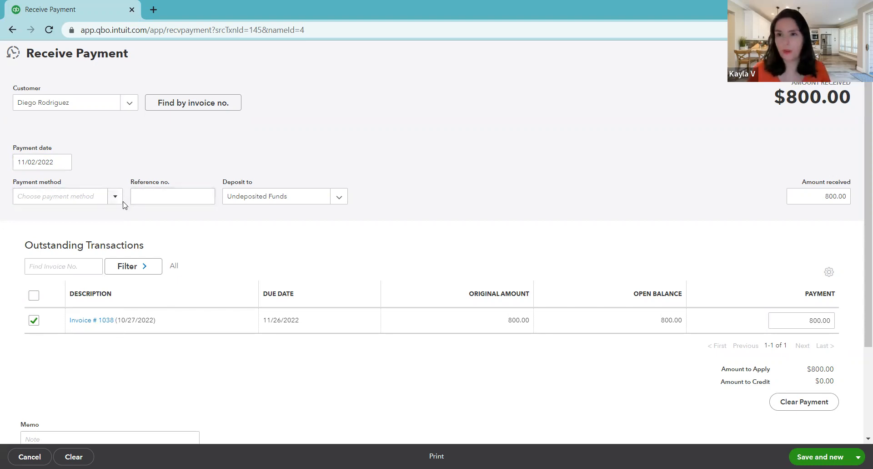
click(115, 196)
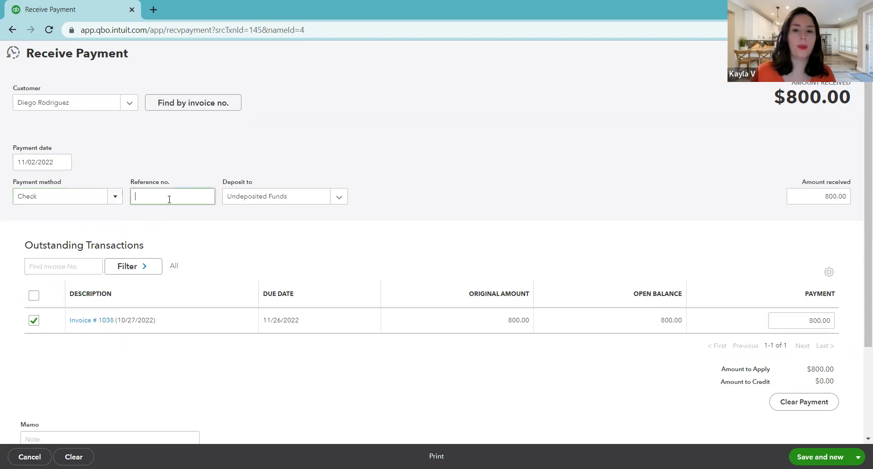
text(167)
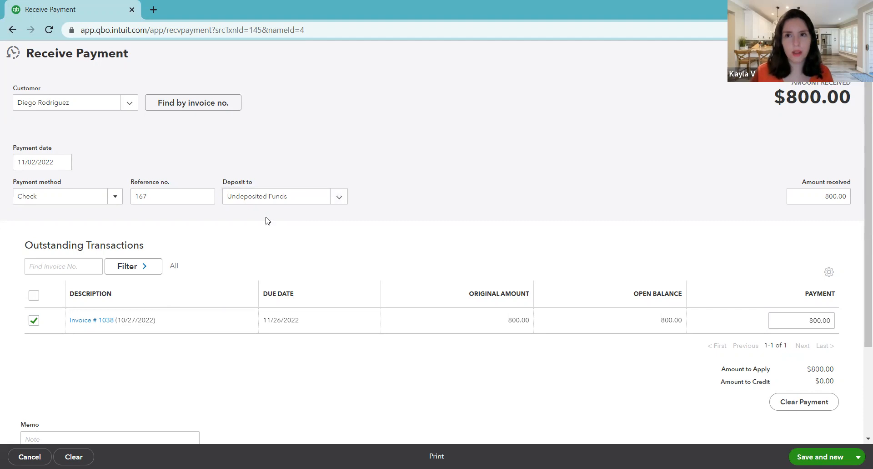
mouse_move(259, 214)
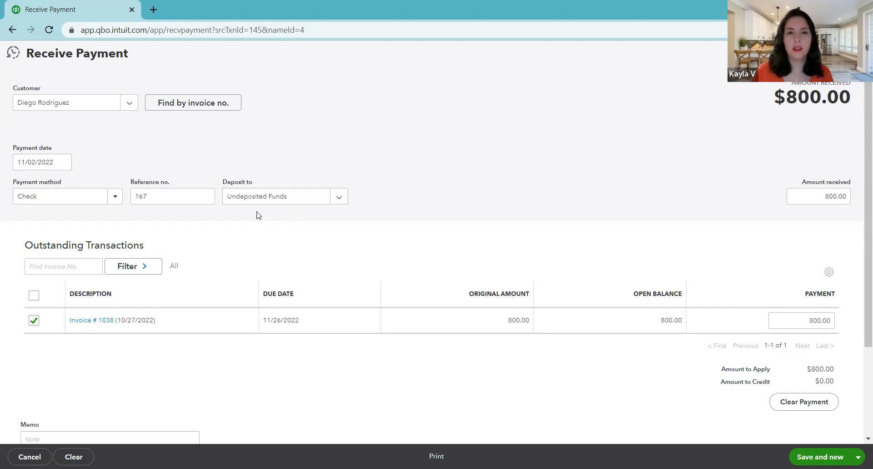
mouse_move(280, 195)
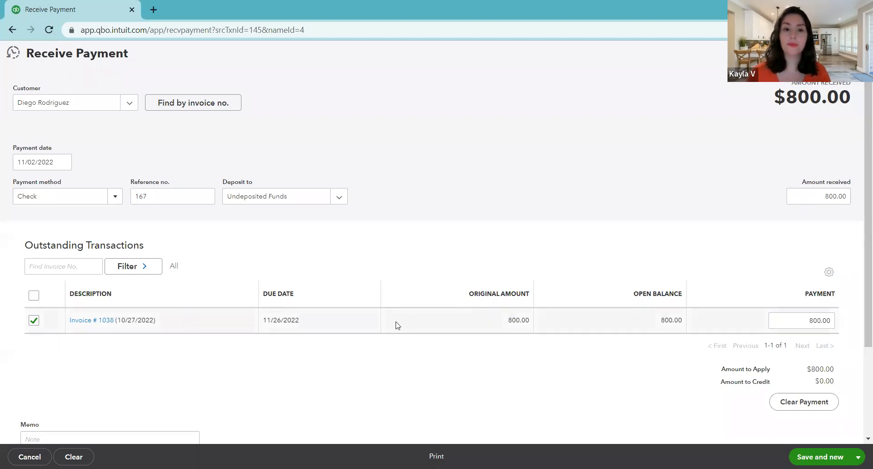
mouse_move(658, 216)
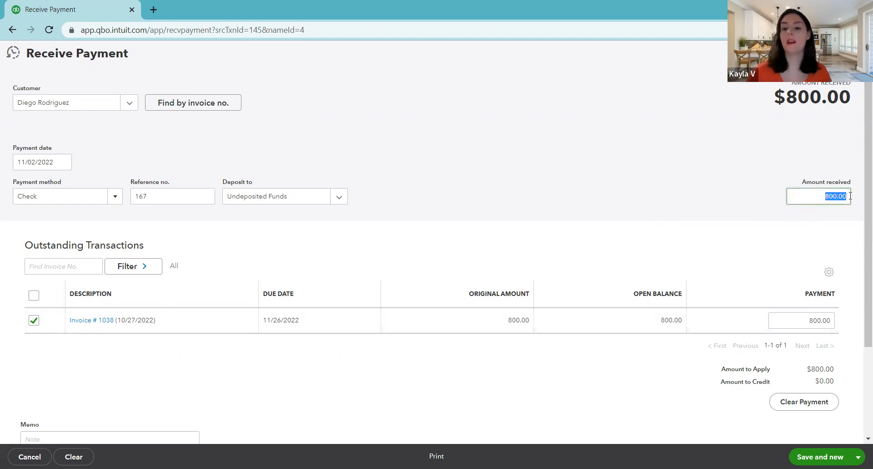
text(500)
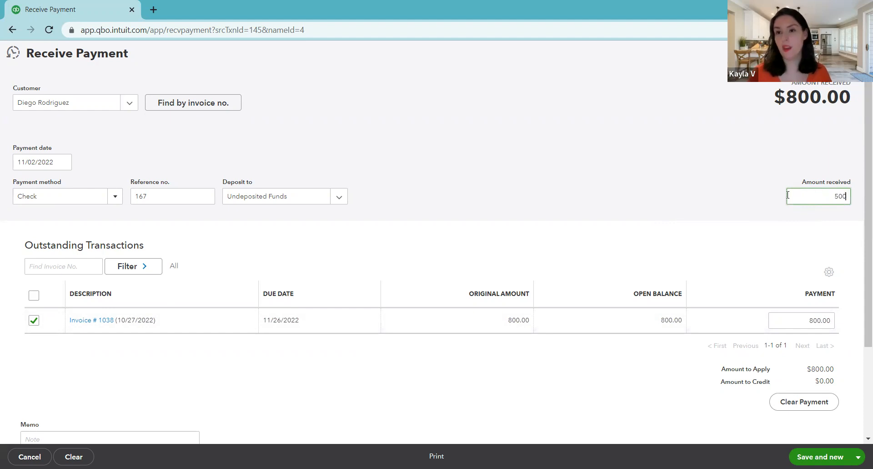
click(710, 257)
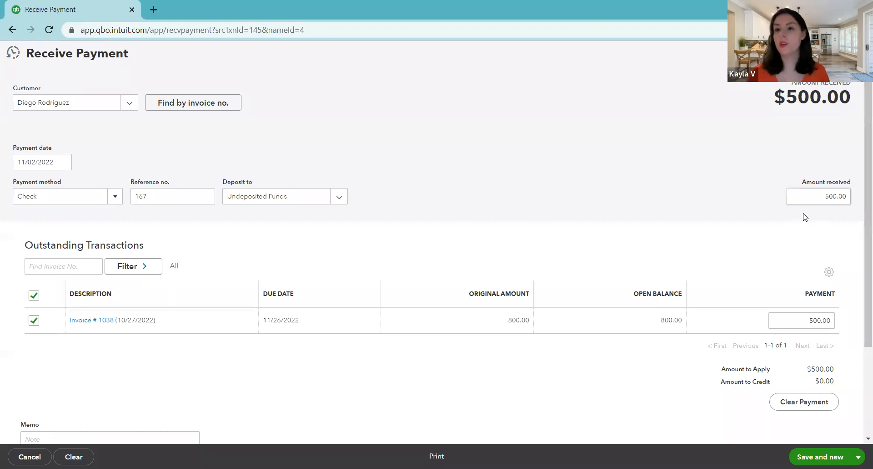
mouse_move(783, 216)
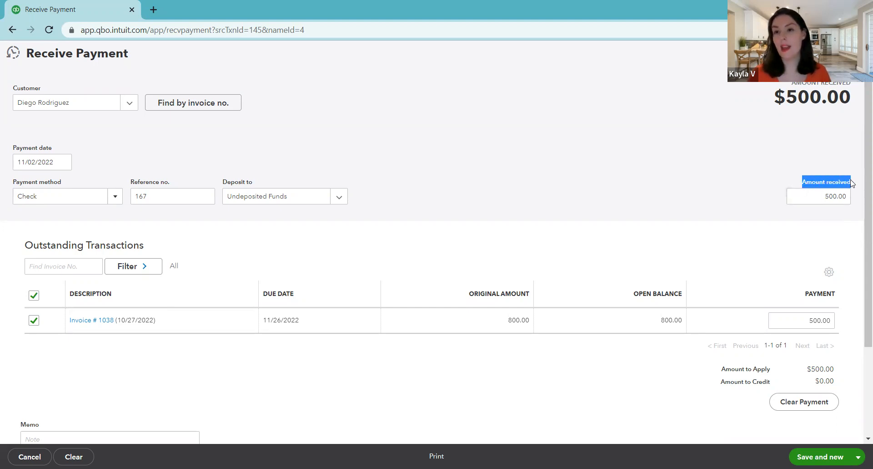
click(819, 197)
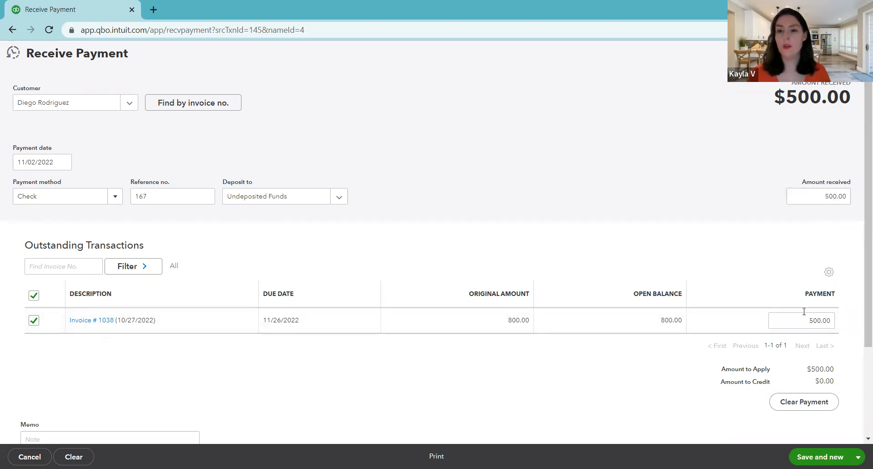
click(811, 320)
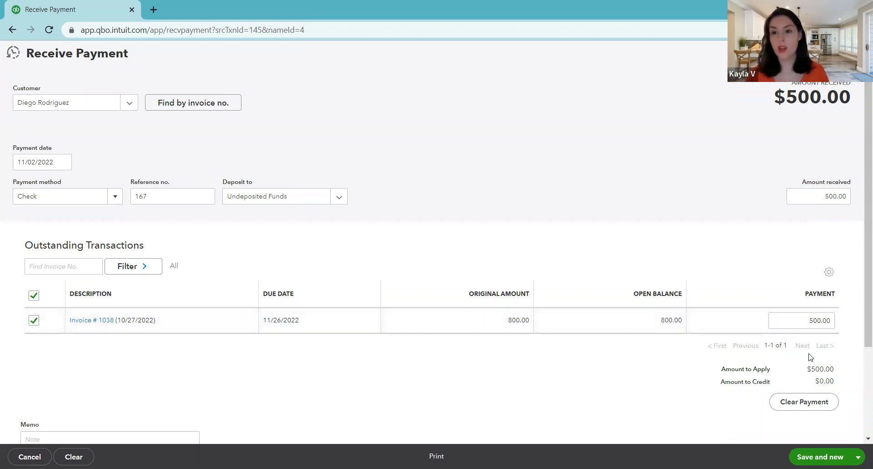
double_click(746, 369)
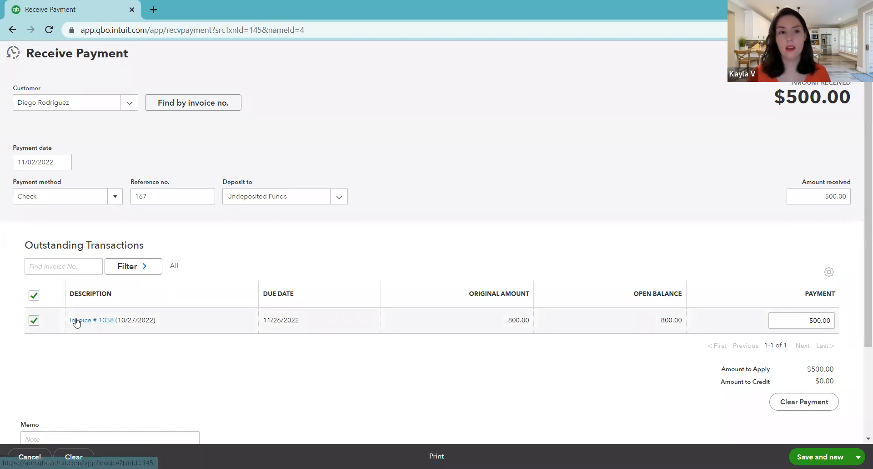
mouse_move(52, 312)
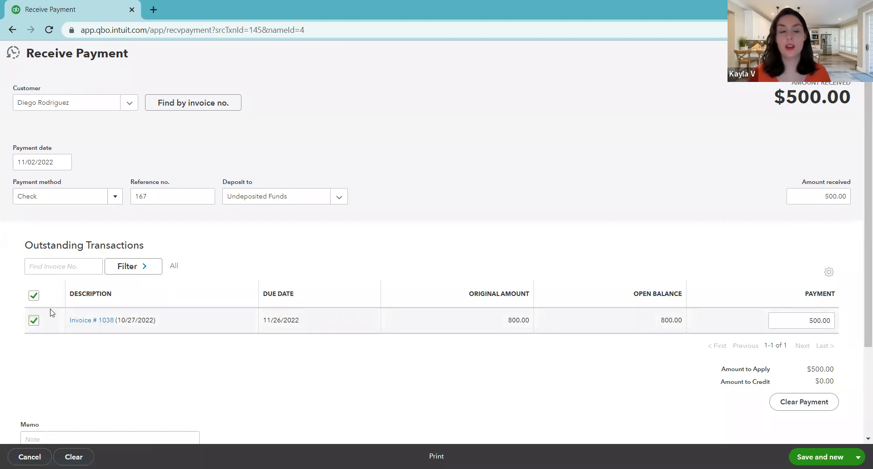
mouse_move(98, 150)
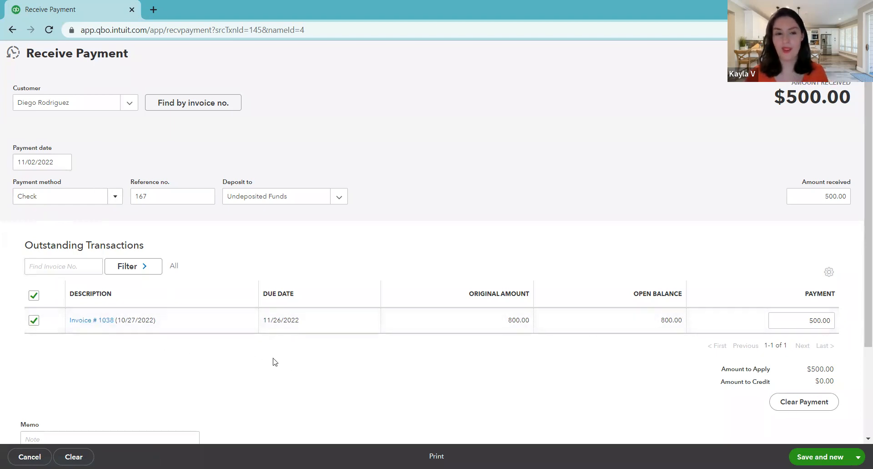
- Save and close the $500 check payment, leaving invoice 1038 Partial with $300.00 balance
scroll(down, 3)
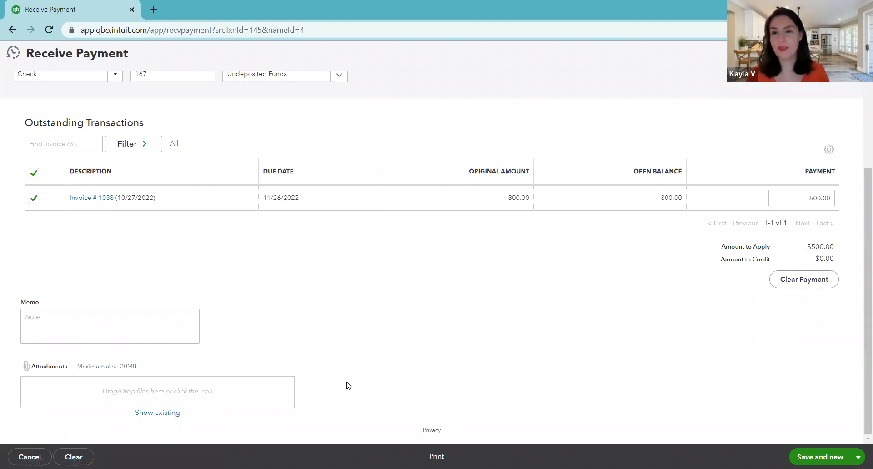
mouse_move(573, 367)
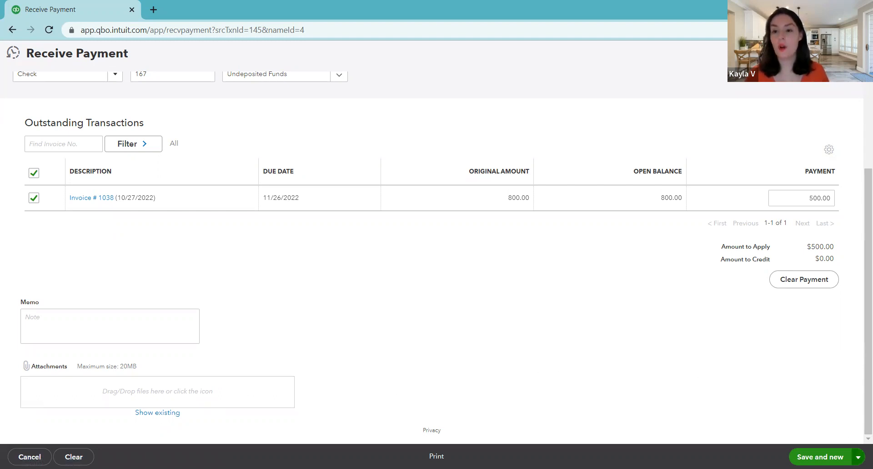
click(859, 457)
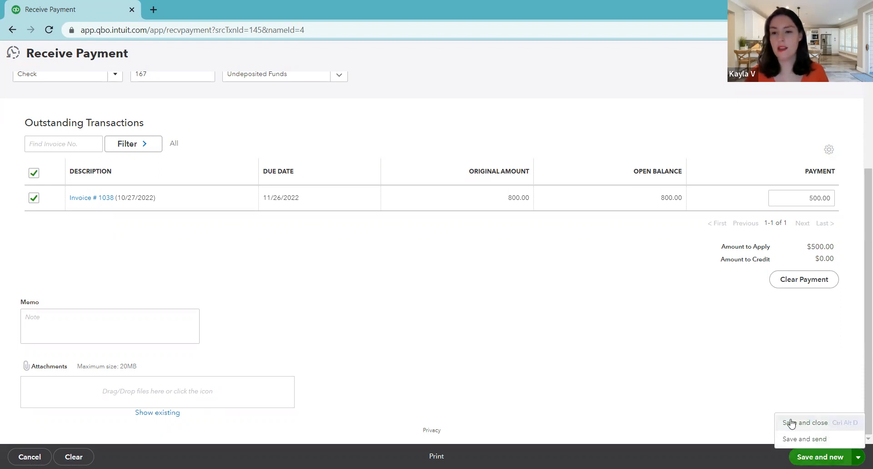
click(806, 422)
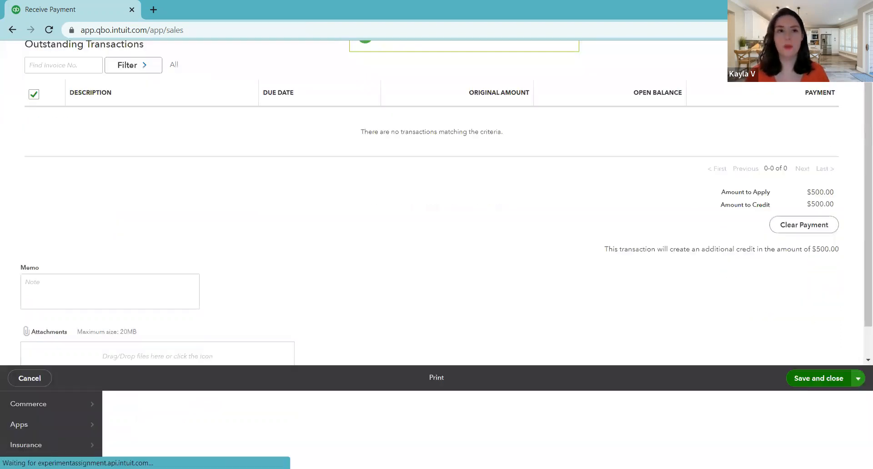
click(819, 378)
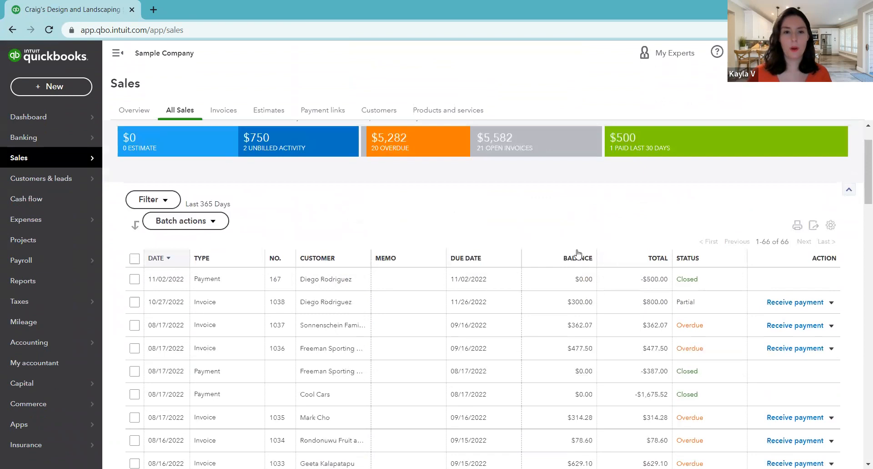
mouse_move(547, 297)
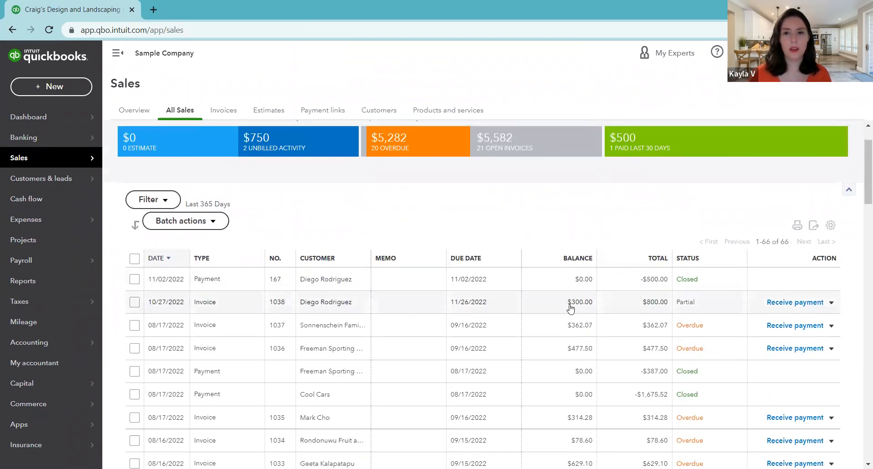
mouse_move(677, 302)
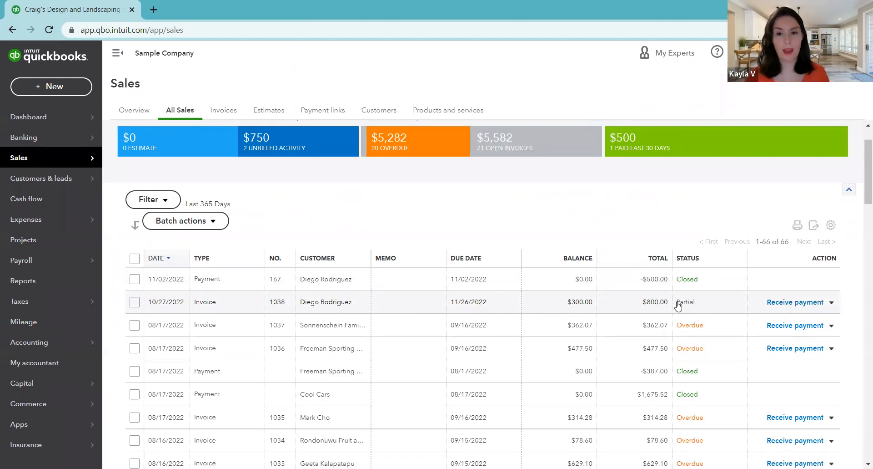
mouse_move(606, 304)
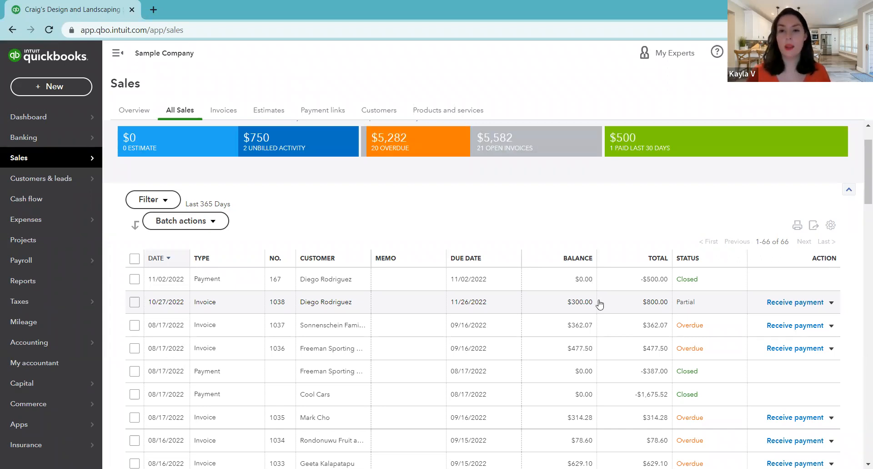
mouse_move(636, 280)
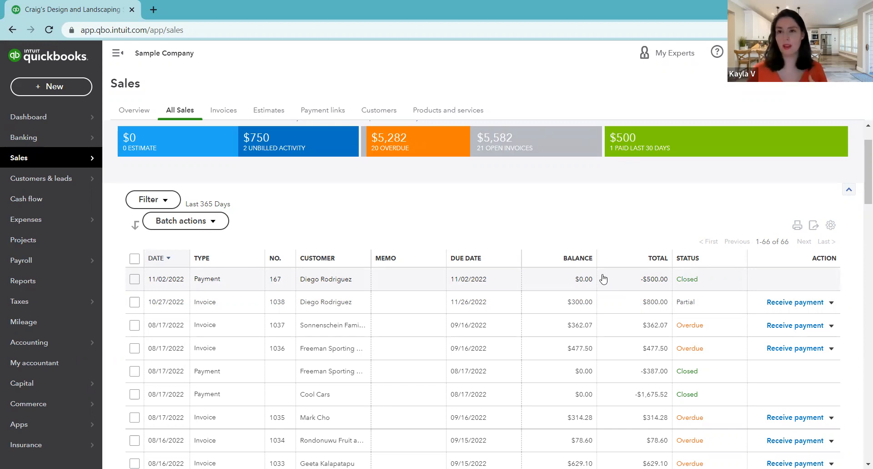
mouse_move(606, 282)
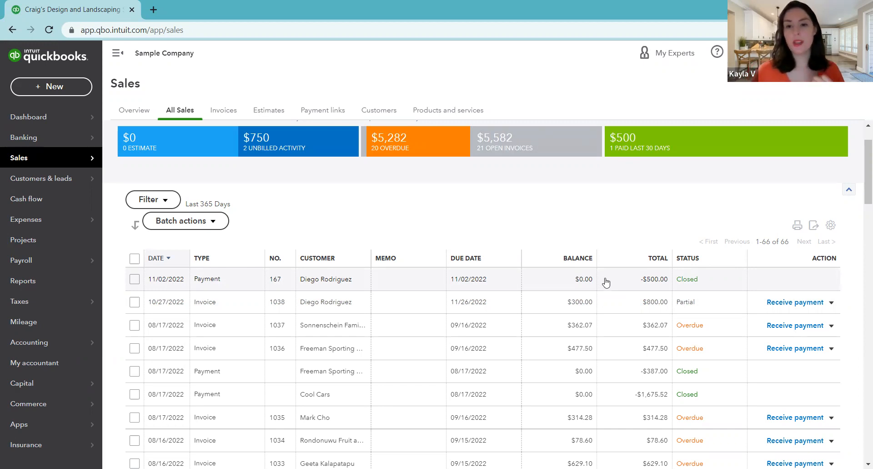
mouse_move(609, 287)
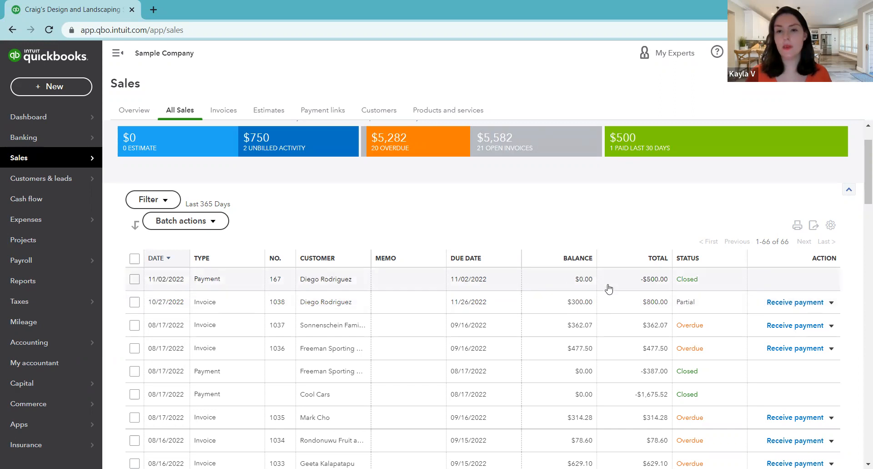
mouse_move(608, 282)
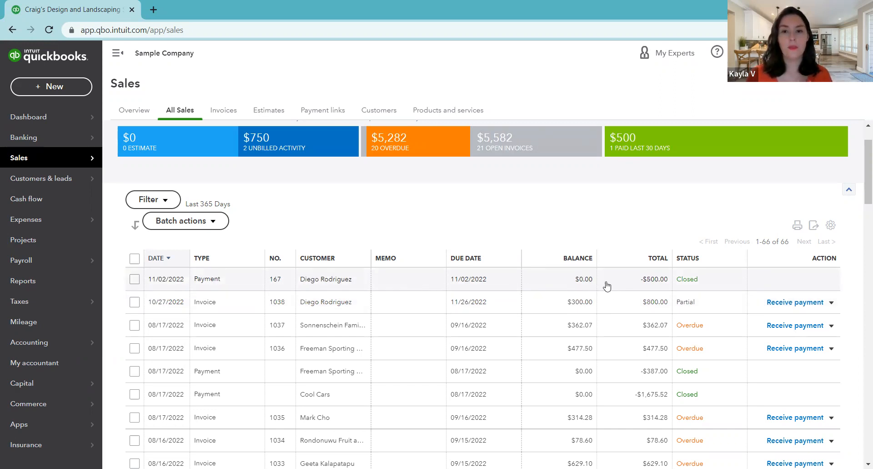
mouse_move(630, 283)
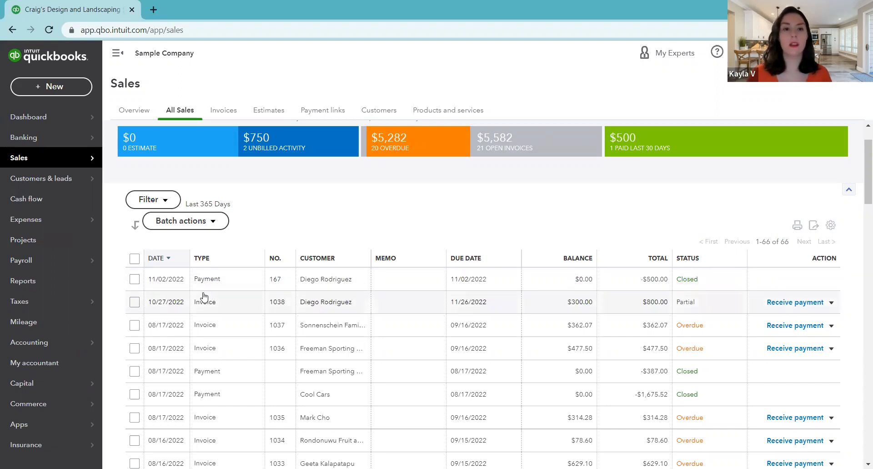
mouse_move(236, 308)
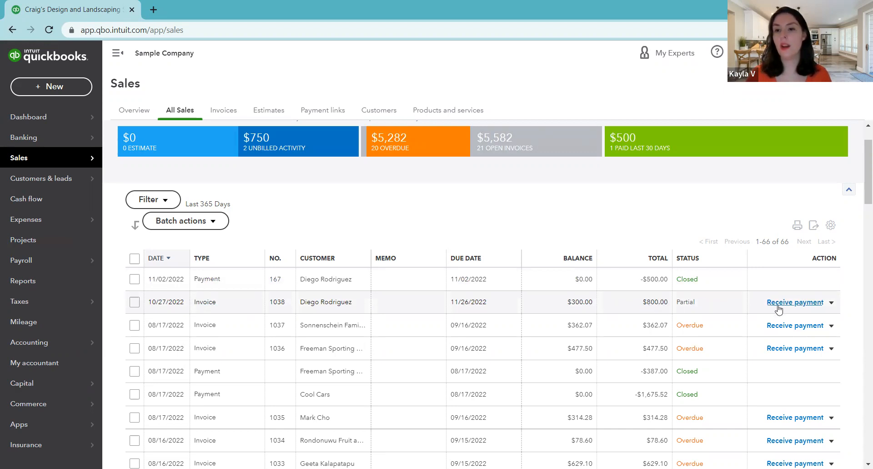
mouse_move(791, 304)
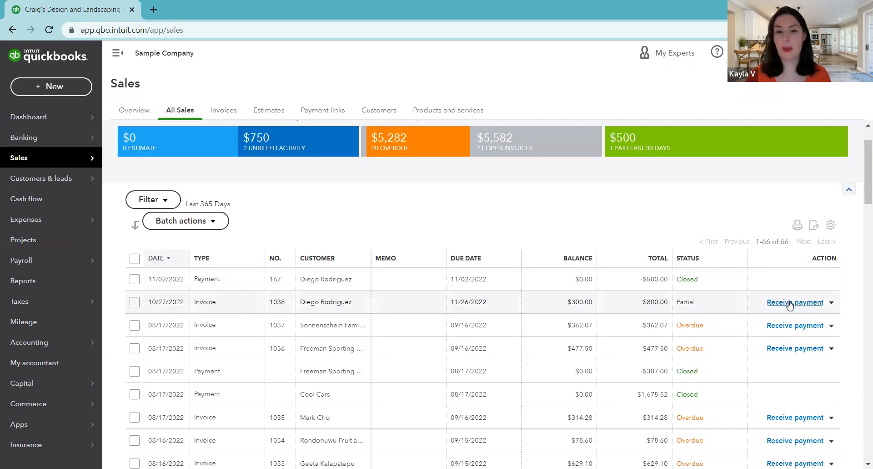
- Start another payment on invoice 1038 dated 11/26/2022 and show the payment-method list
click(795, 302)
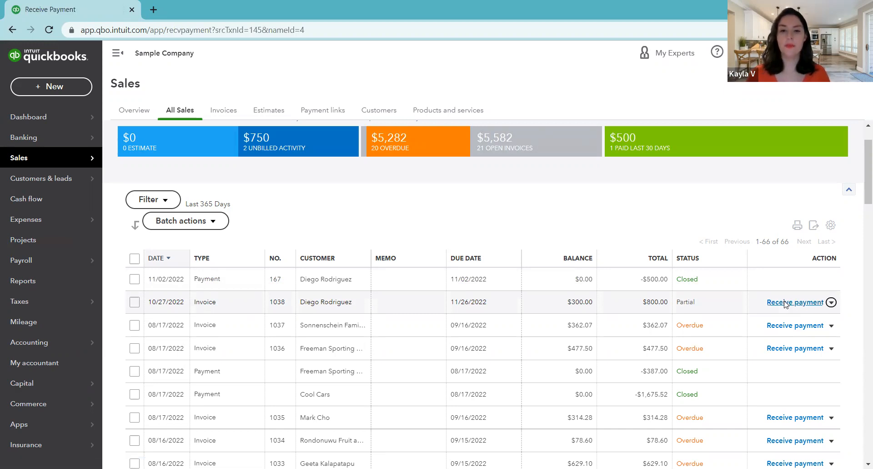
click(795, 302)
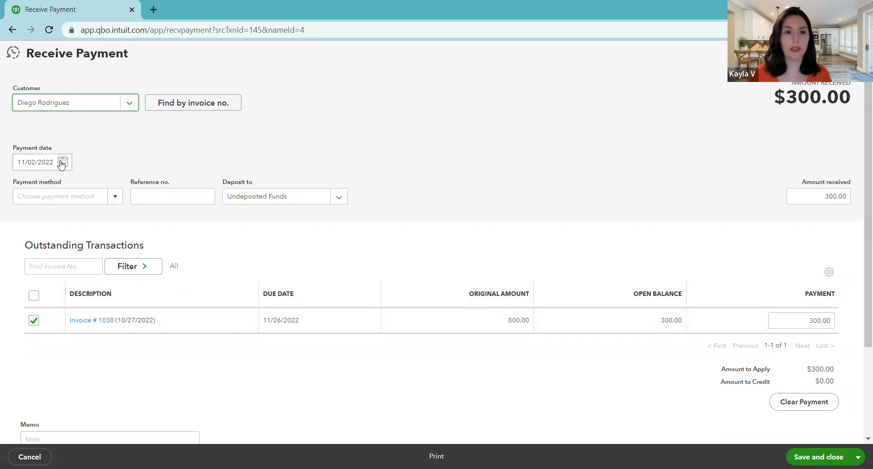
click(62, 162)
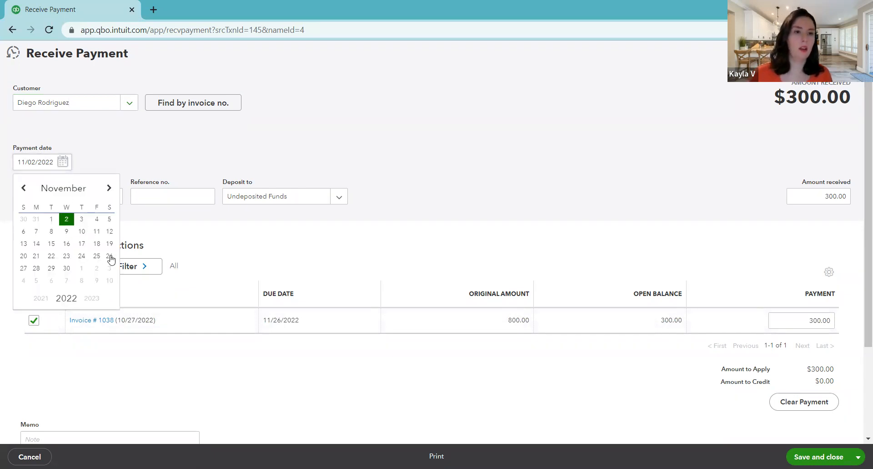
click(107, 255)
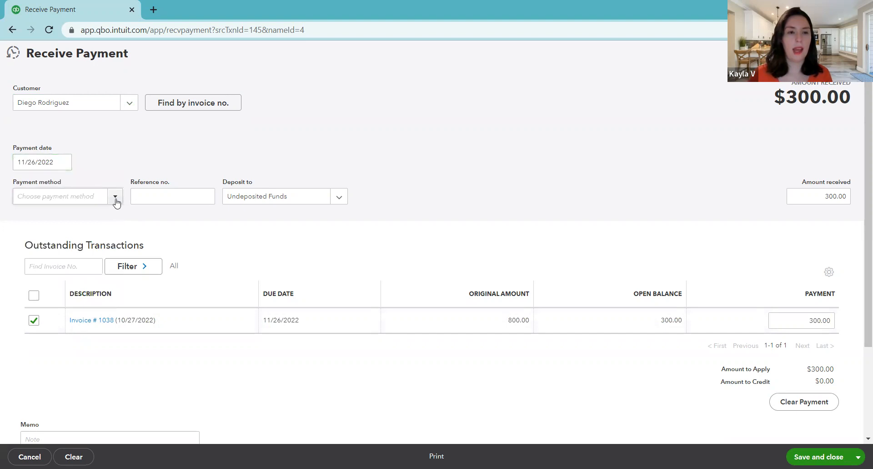
click(115, 197)
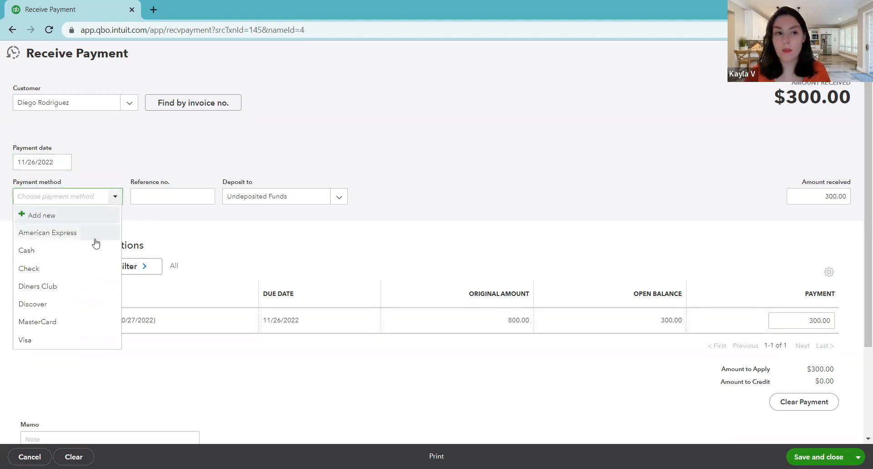
mouse_move(88, 254)
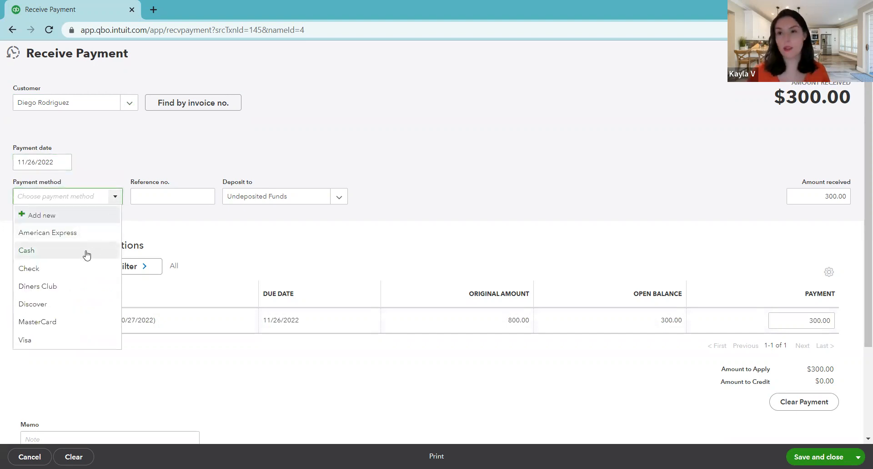
mouse_move(55, 275)
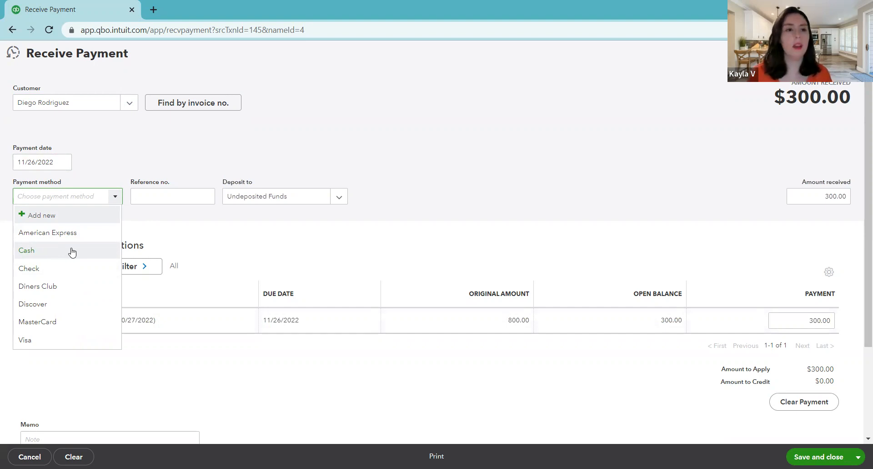
- Mark the $300 payment as Cash to Undeposited Funds, applied to Invoice 1038
click(26, 250)
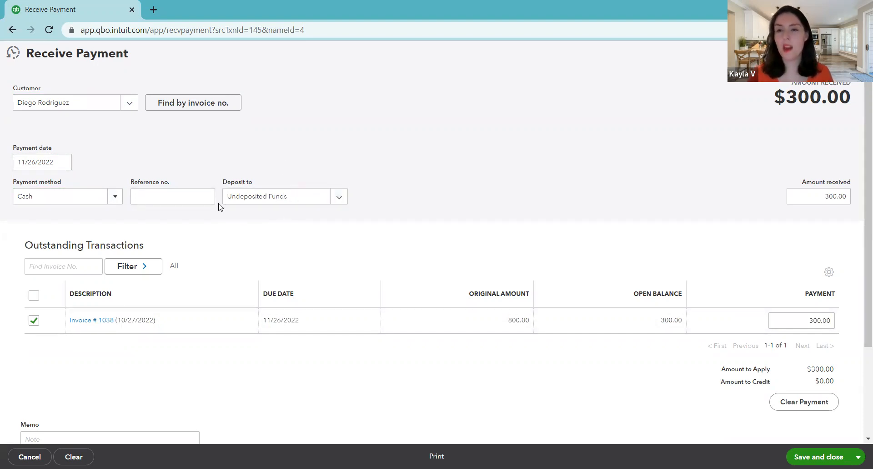
mouse_move(275, 207)
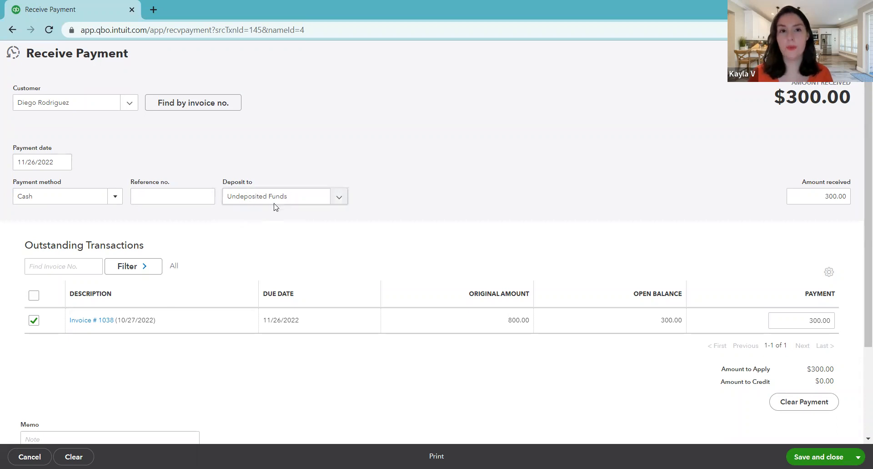
mouse_move(288, 205)
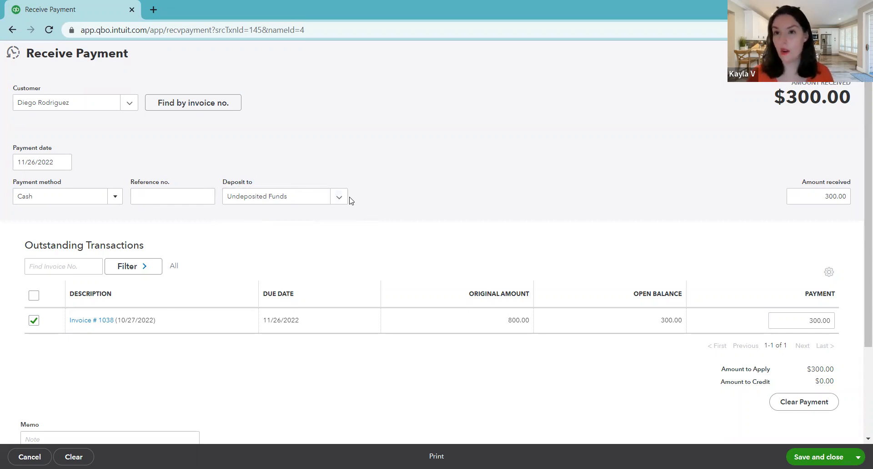
mouse_move(255, 203)
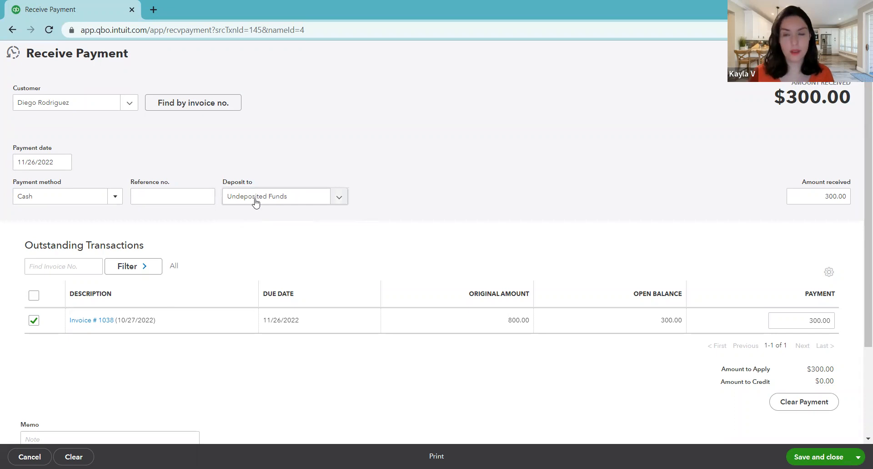
mouse_move(257, 207)
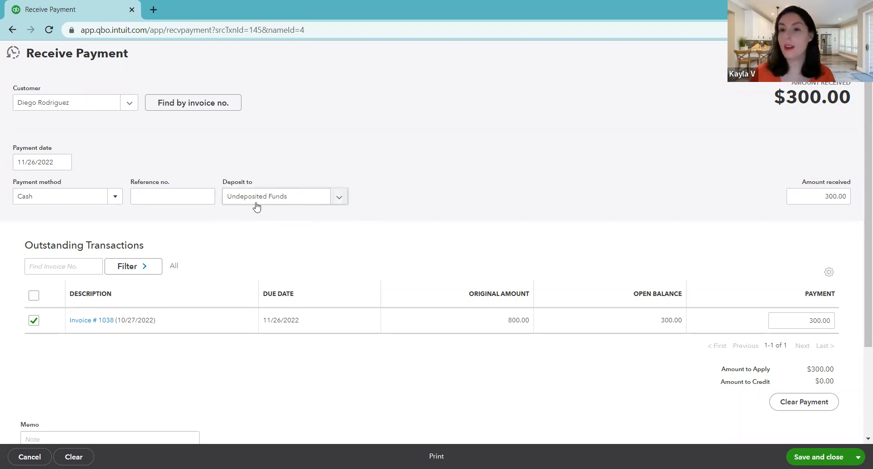
mouse_move(260, 206)
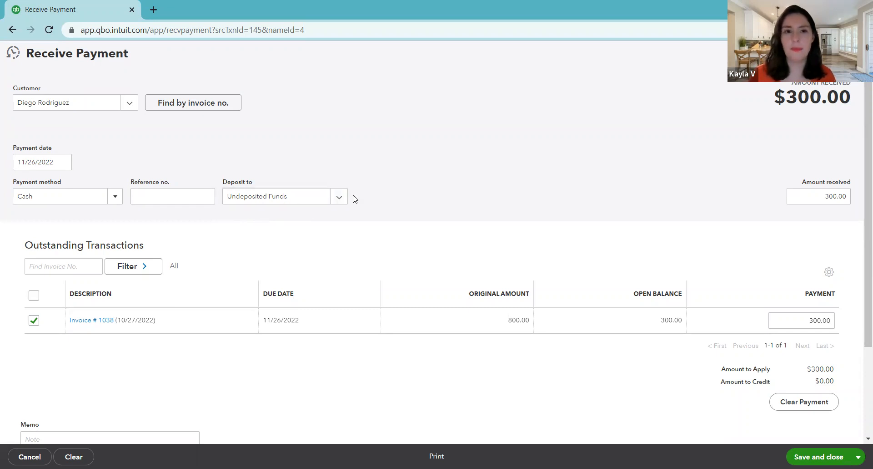
click(38, 162)
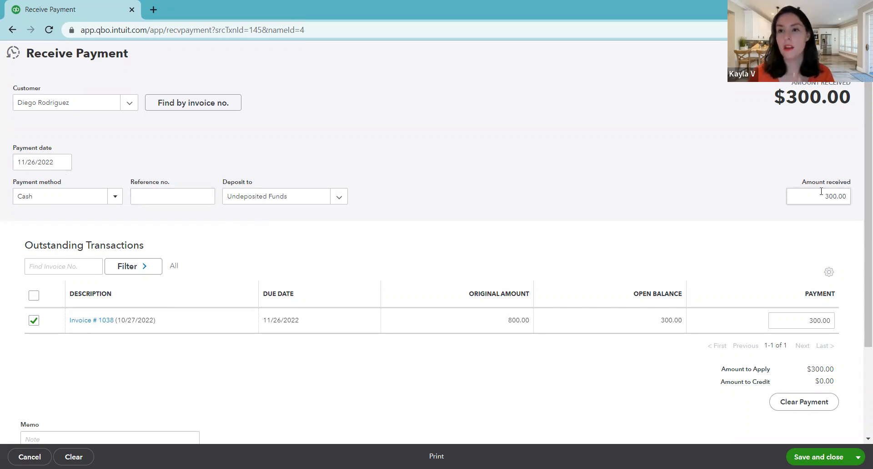
click(819, 195)
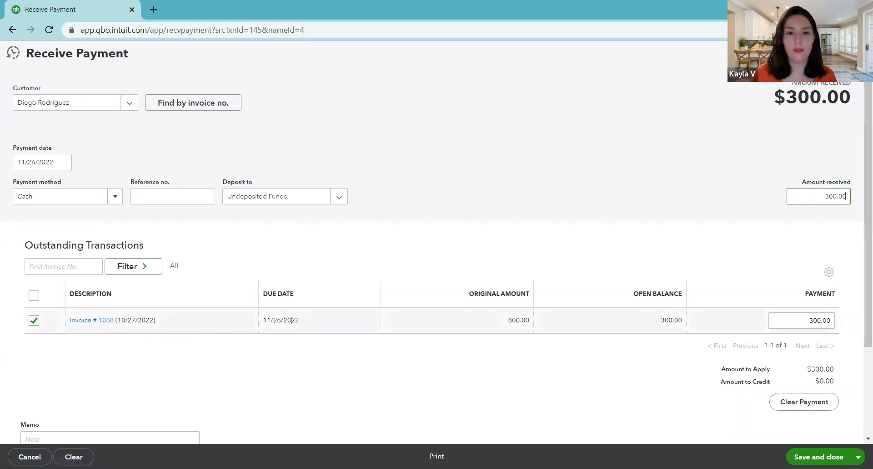
mouse_move(664, 317)
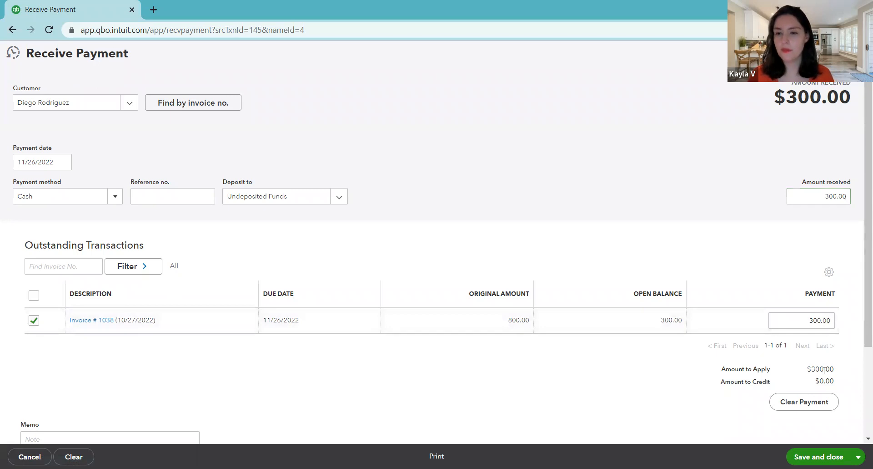
mouse_move(815, 390)
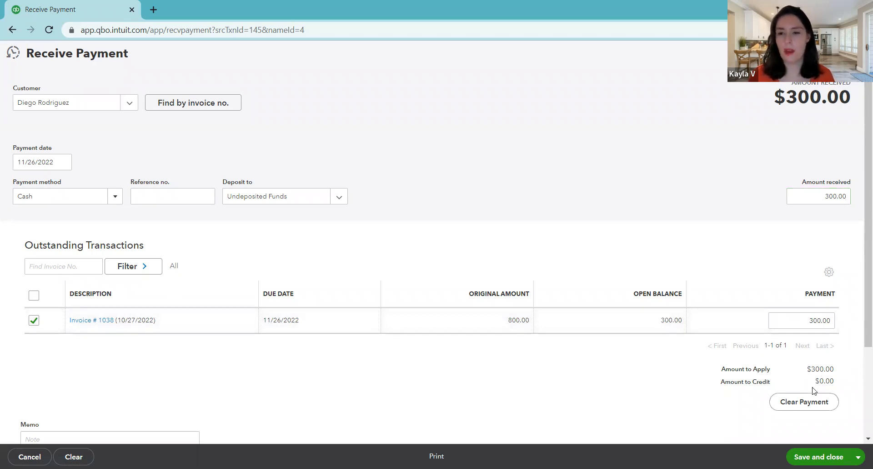
mouse_move(810, 440)
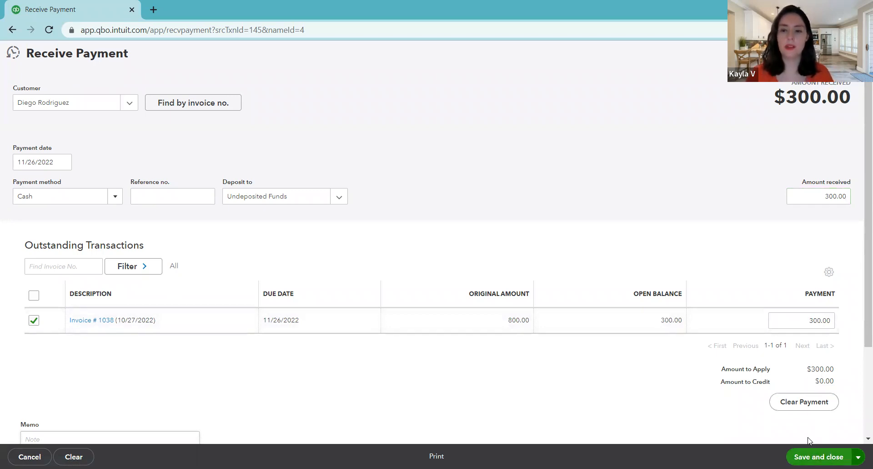
- Save the cash payment, leaving Invoice 1038 Paid with a $0.00 balance
click(819, 457)
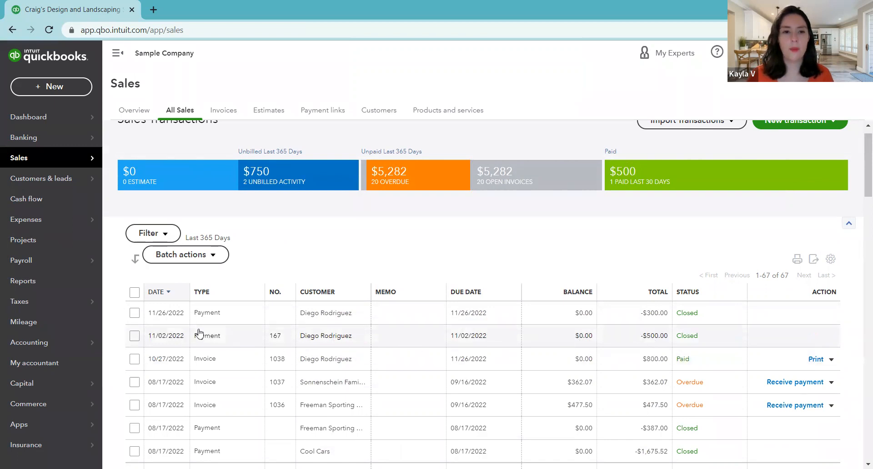
mouse_move(188, 312)
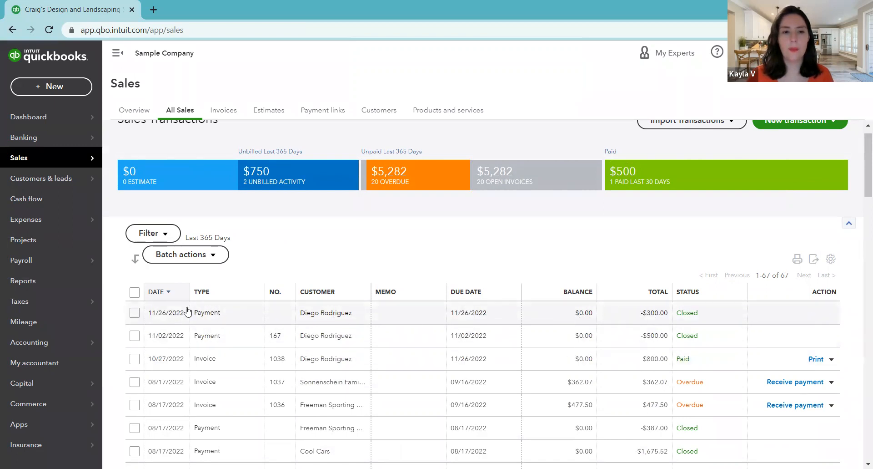
mouse_move(642, 336)
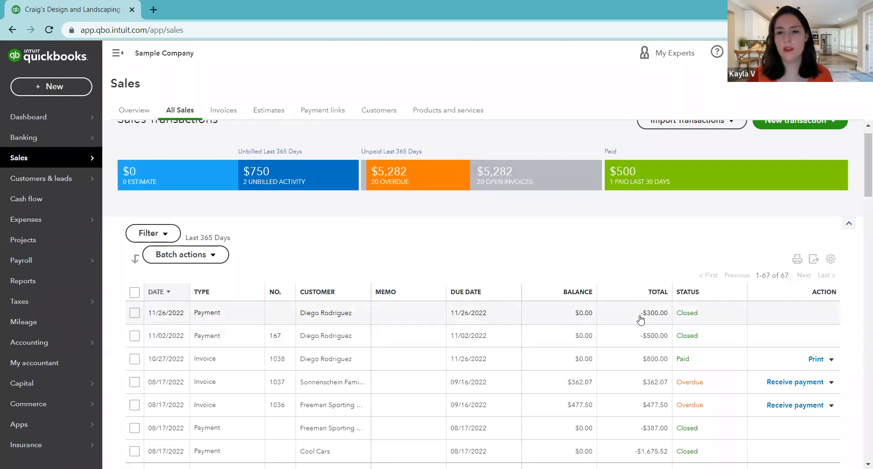
mouse_move(620, 364)
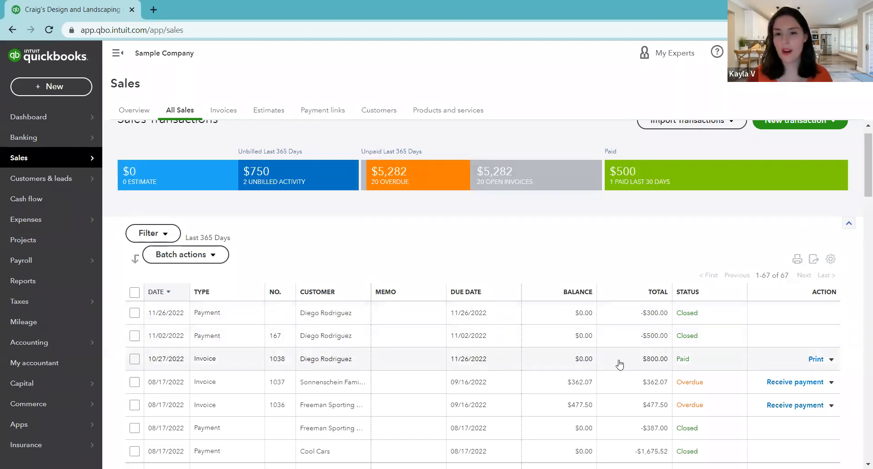
mouse_move(567, 359)
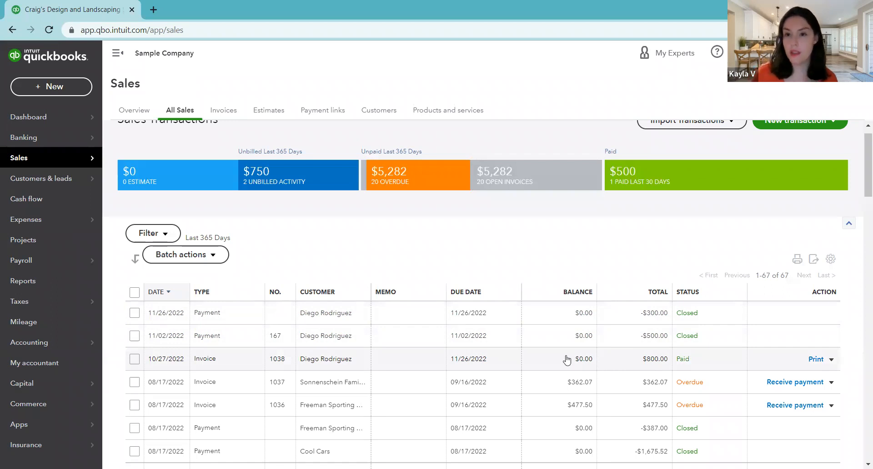
mouse_move(691, 362)
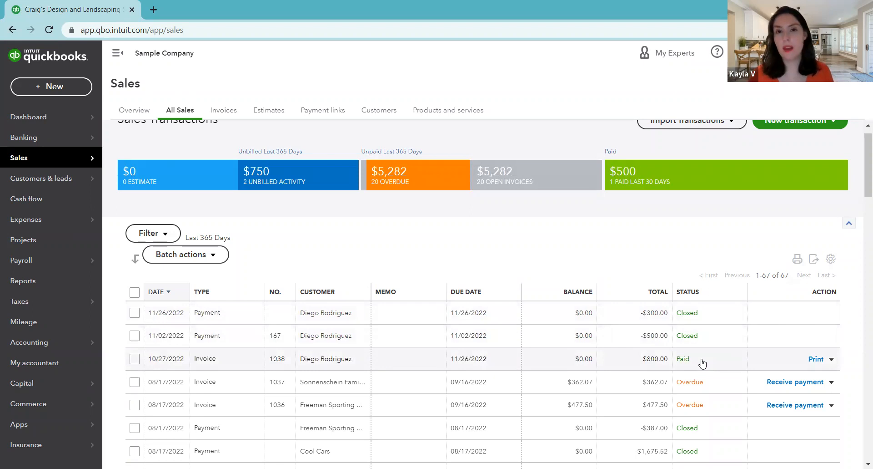
mouse_move(708, 360)
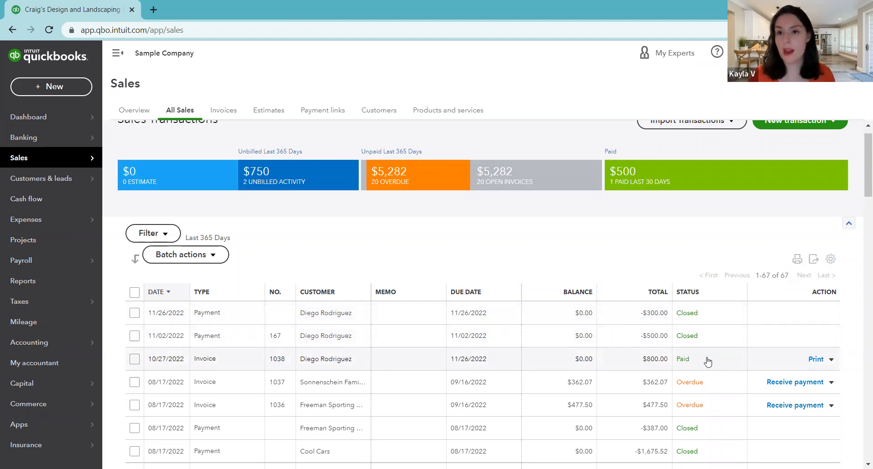
click(688, 292)
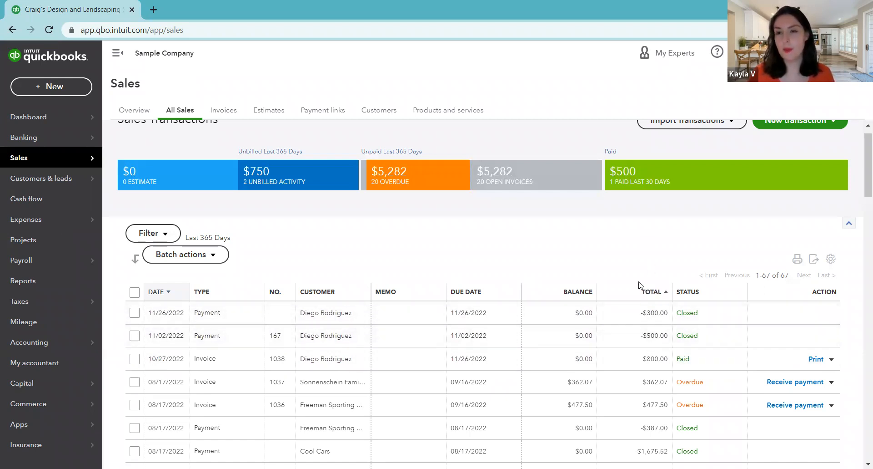
mouse_move(648, 349)
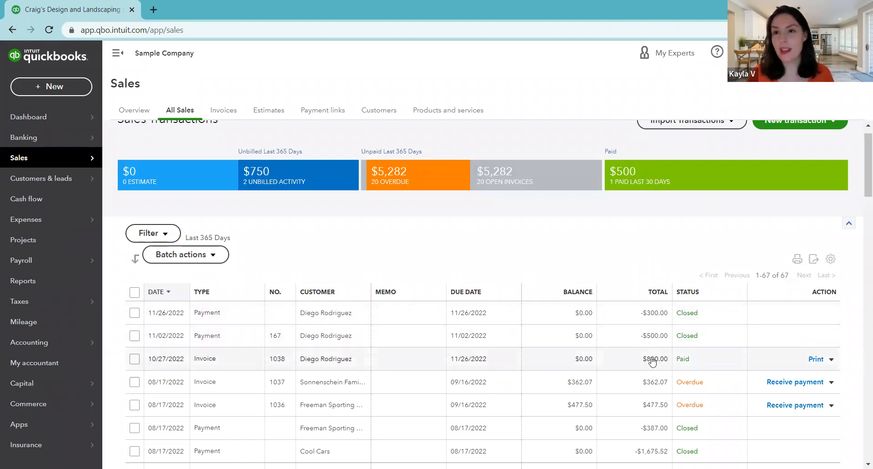
mouse_move(729, 360)
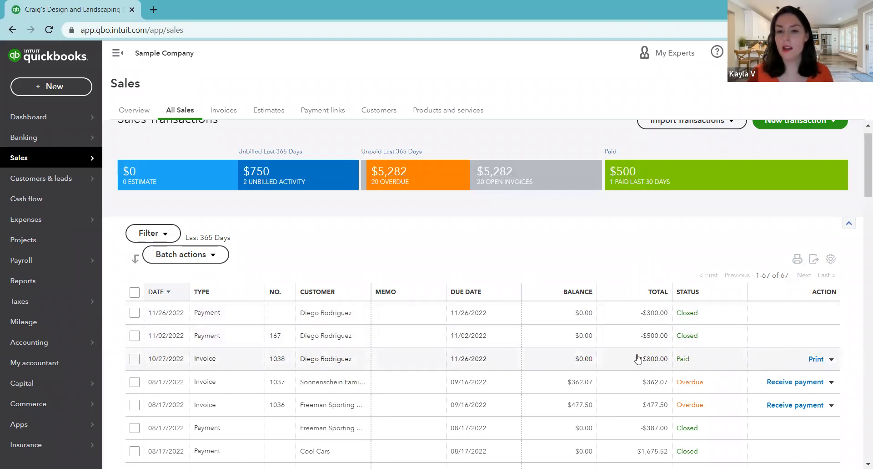
mouse_move(661, 365)
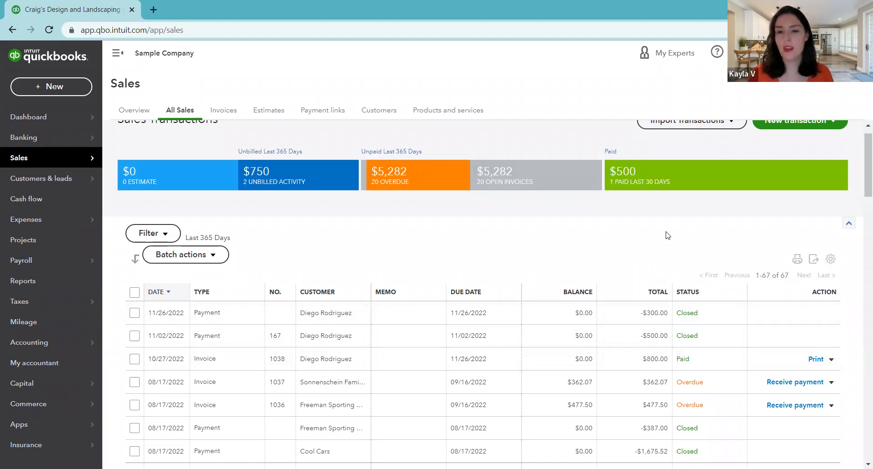
mouse_move(671, 250)
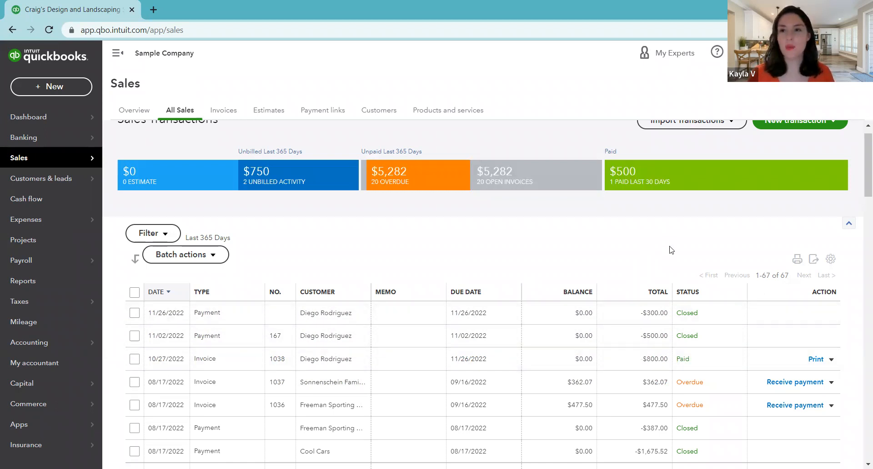